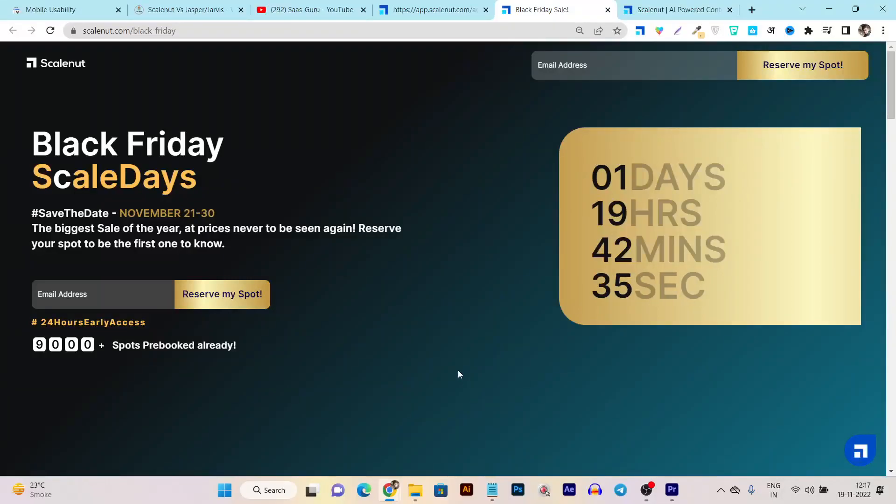
Highlight 'Lock it in for LIFE!' and the $1000 credits figure on the top Black Friday deal
scroll("down", 3)
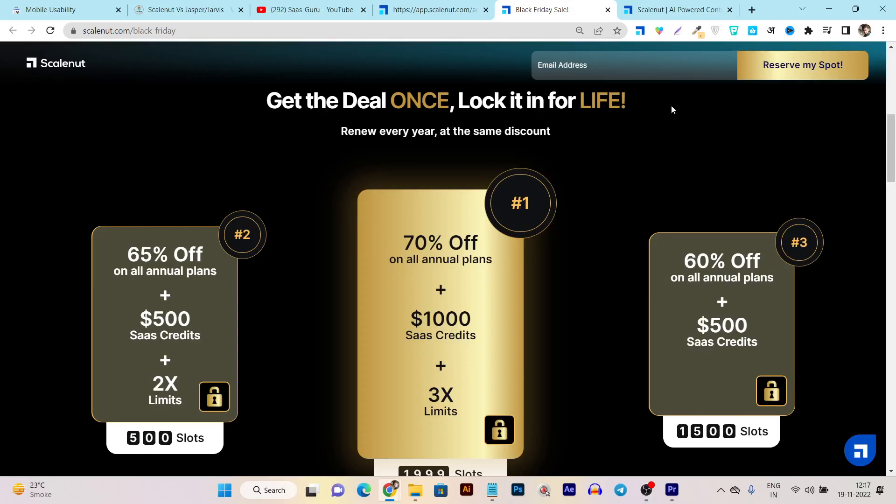
left_click_drag(457, 101, 625, 101)
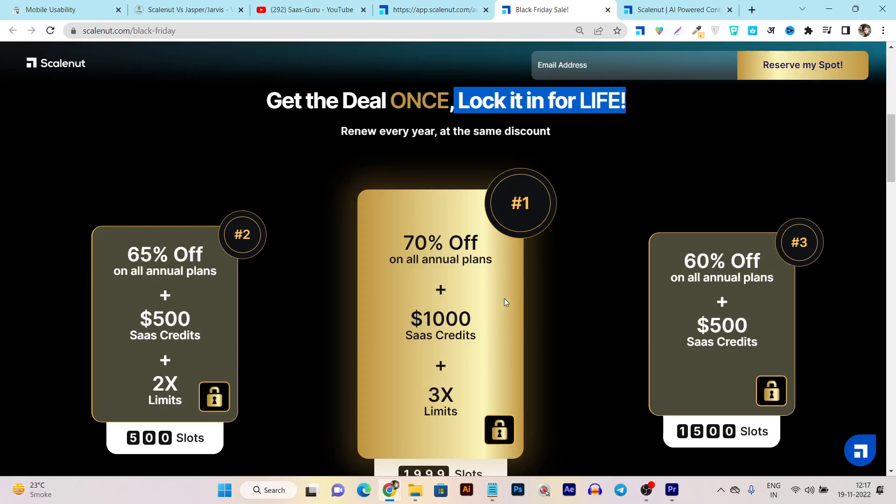
mouse_move(475, 303)
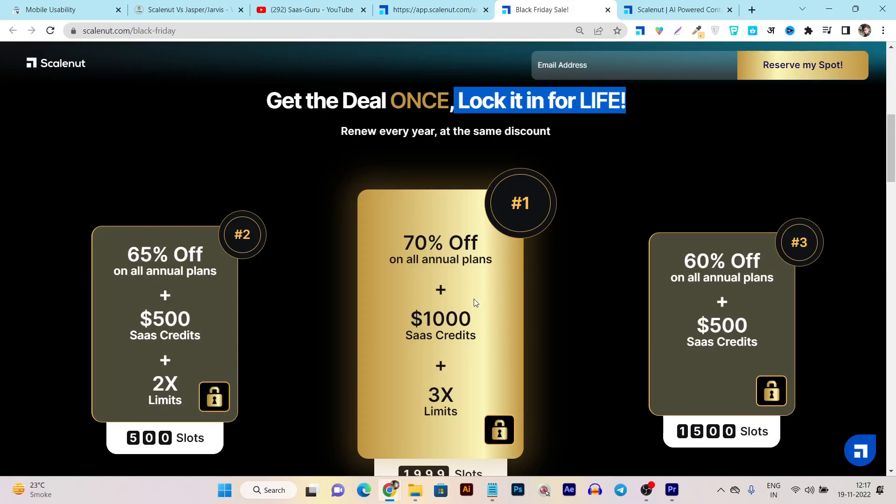
mouse_move(478, 305)
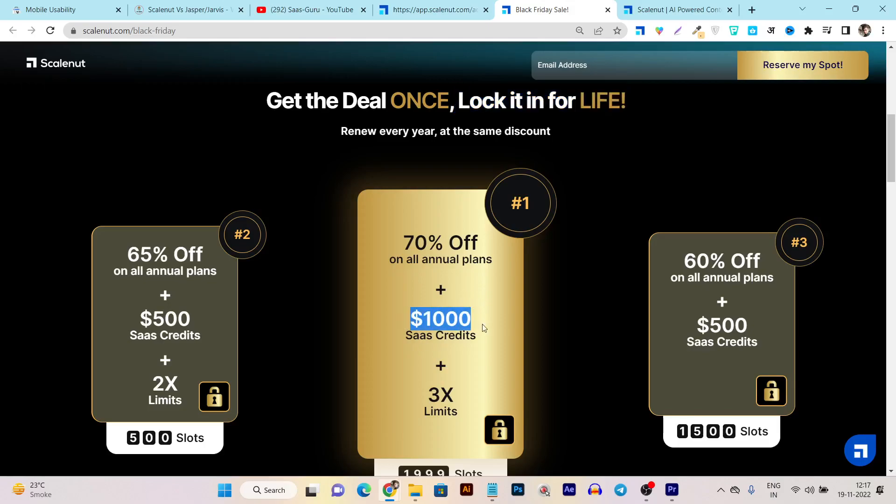
double_click(440, 398)
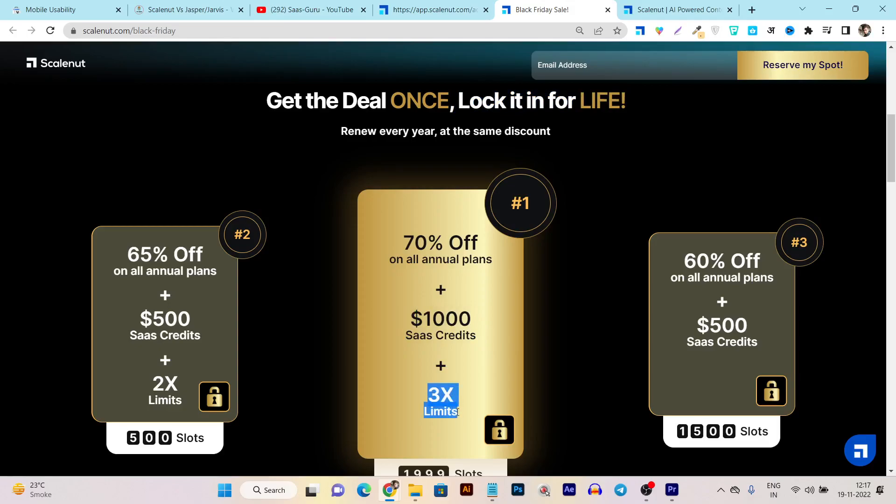
scroll("up", 3)
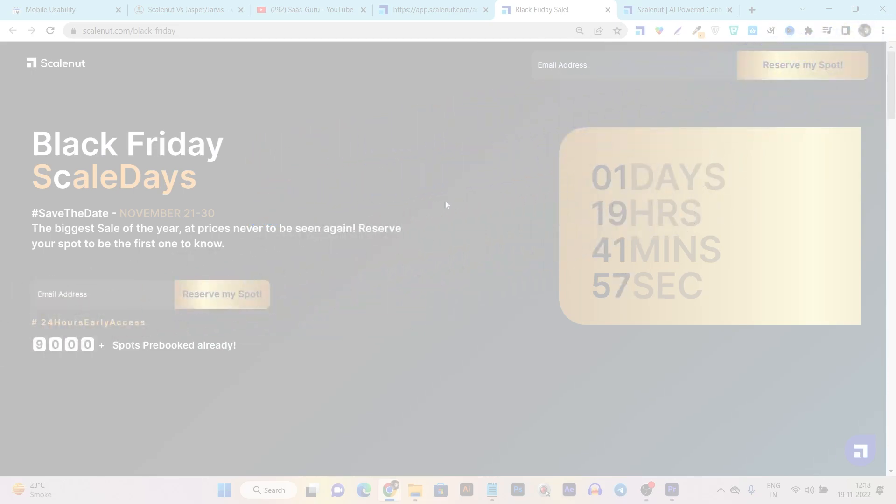
Return to the logged-in dashboard, then show the scalenut.com home page with its 70%-off banner
left_click(432, 9)
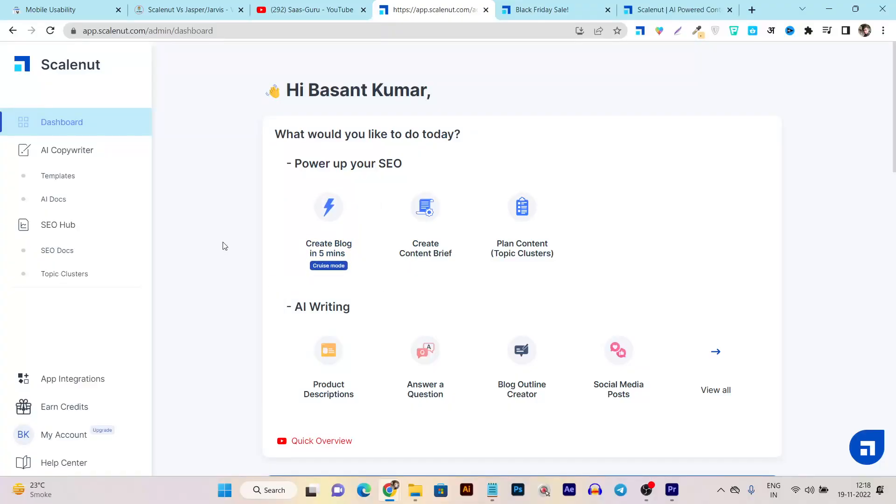
mouse_move(220, 269)
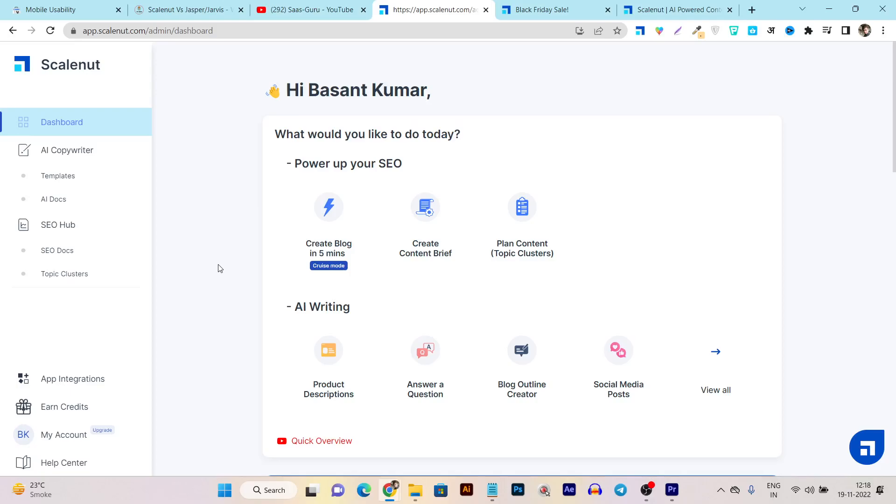
left_click(674, 9)
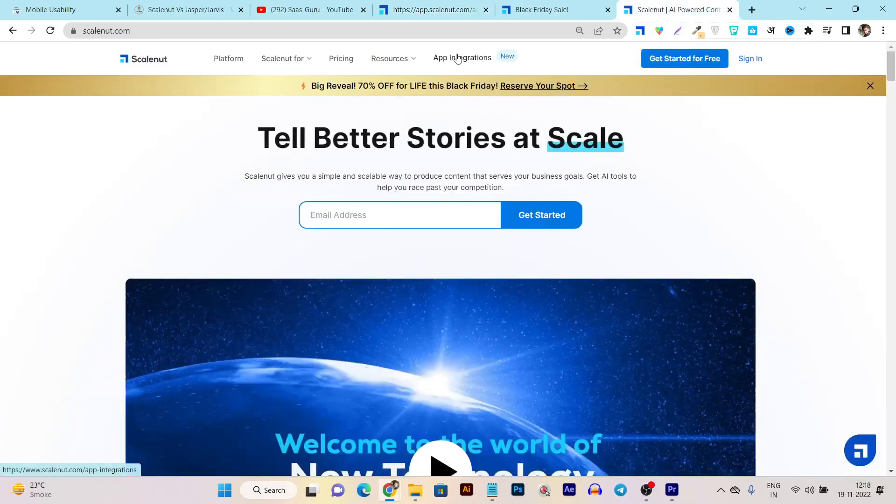
Browse the App Integrations page down to the WordPress Publisher, Cluster Booster and Keyword Researcher cards
left_click(462, 58)
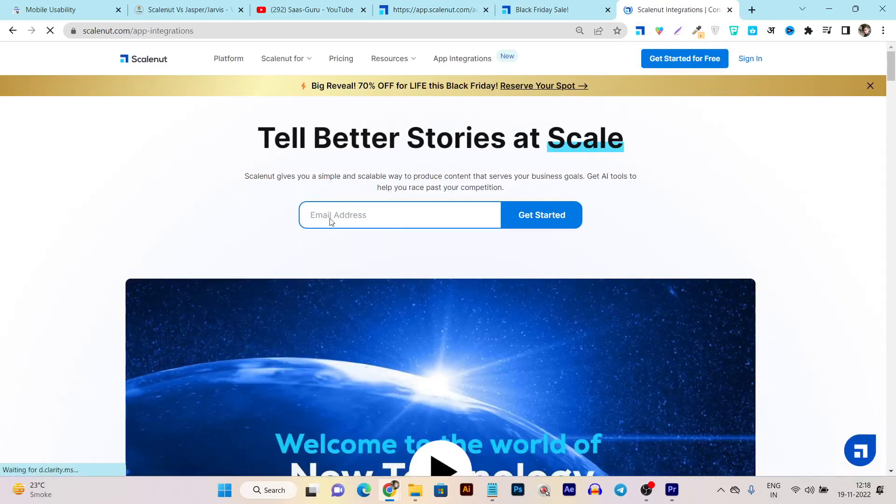
scroll("down", 3)
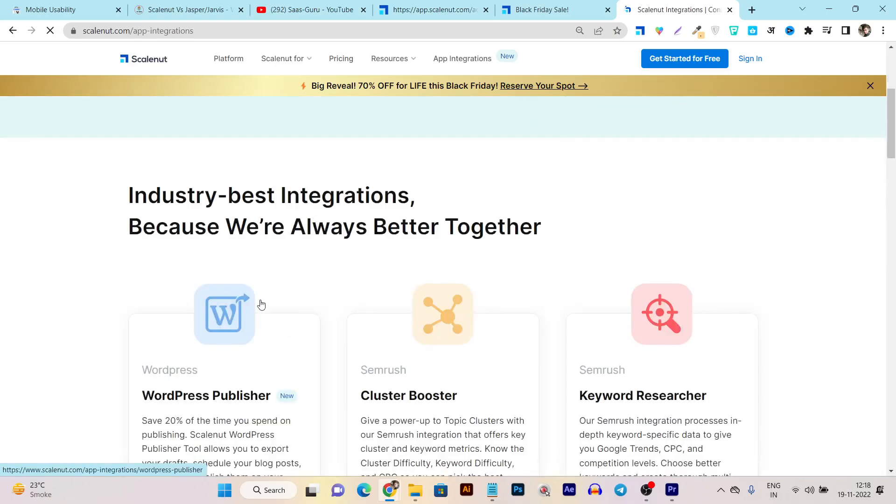
scroll("down", 3)
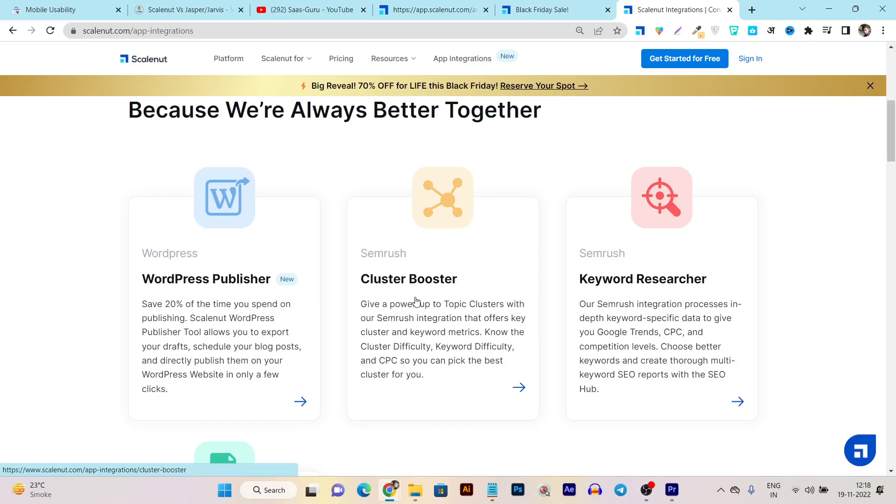
mouse_move(574, 335)
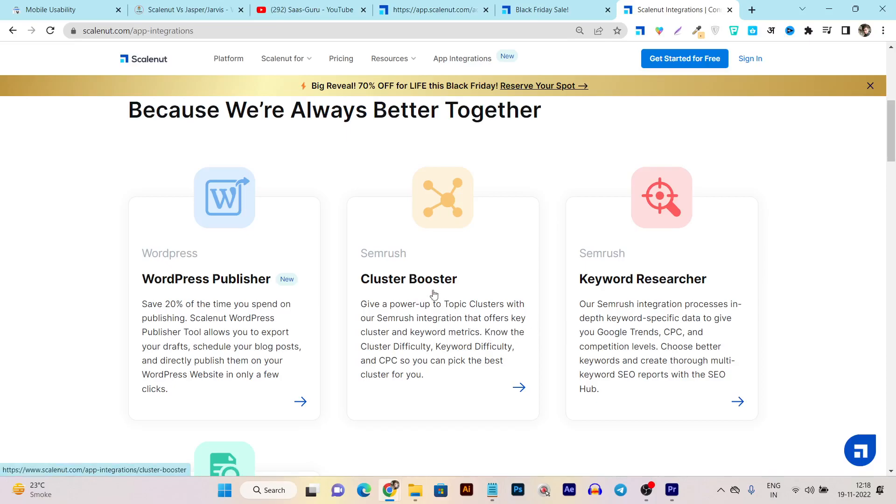
mouse_move(441, 279)
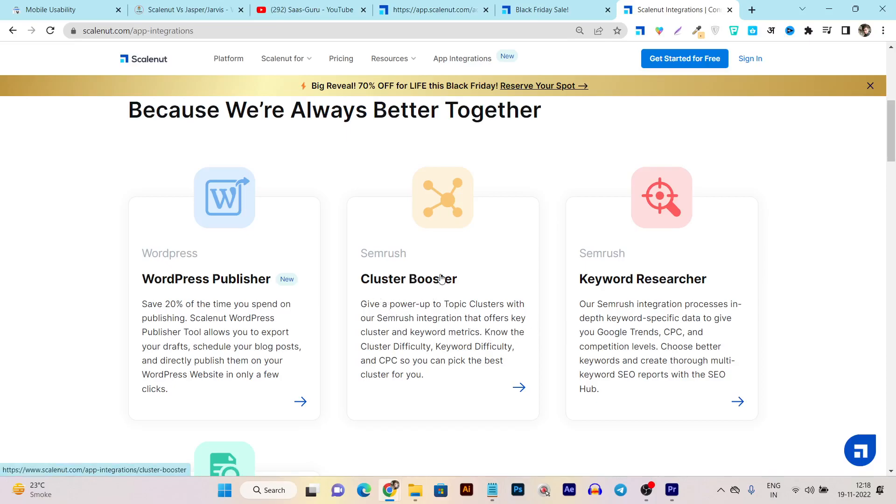
mouse_move(254, 303)
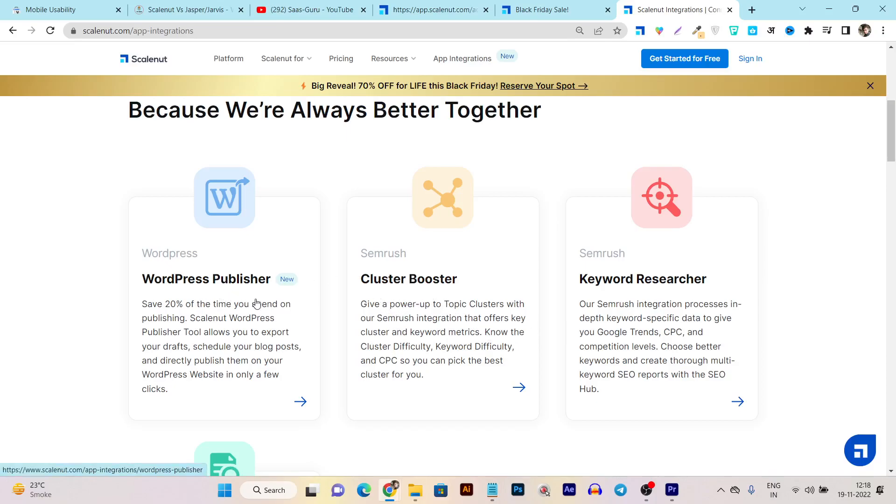
mouse_move(205, 301)
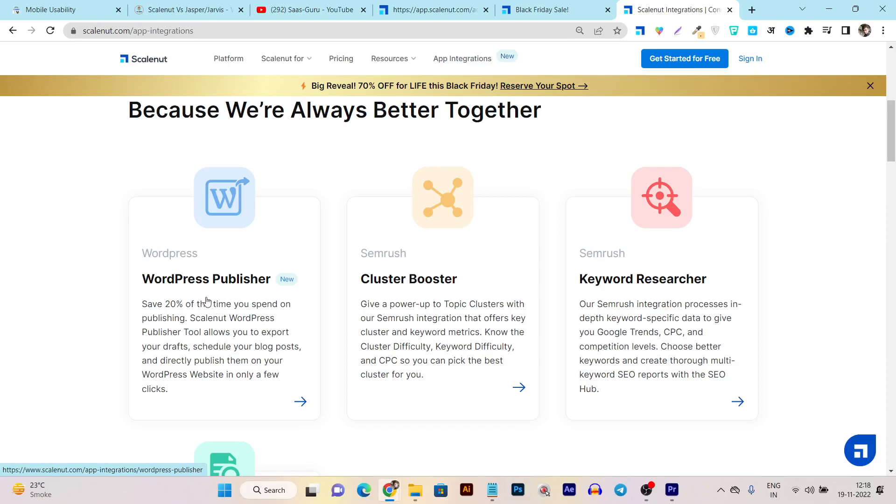
scroll("up", 3)
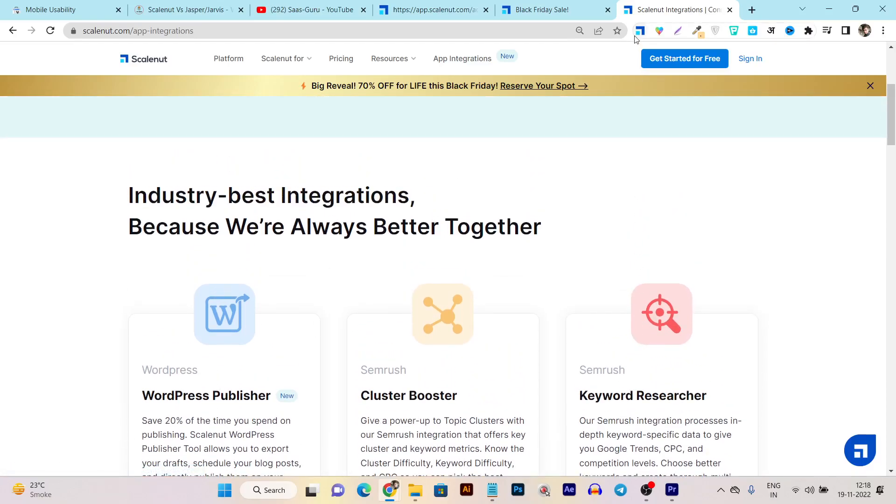
Leave the integrations page and return to the logged-in Scalenut dashboard
left_click(640, 31)
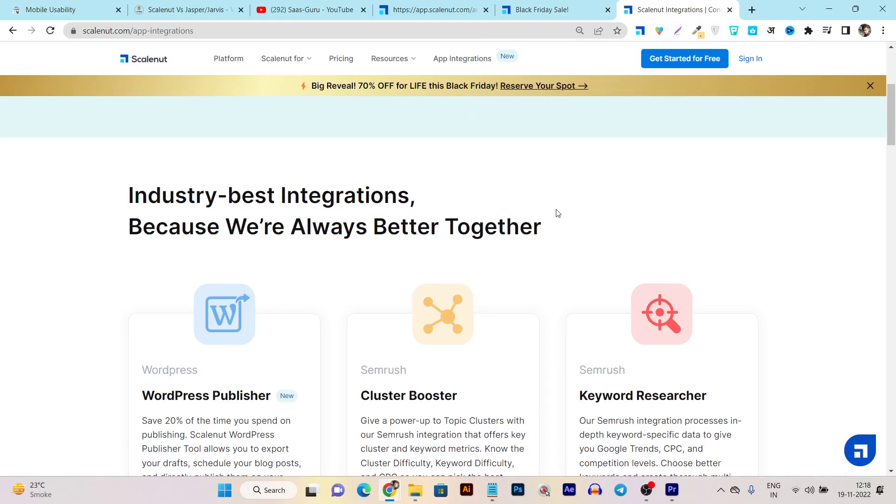
mouse_move(485, 248)
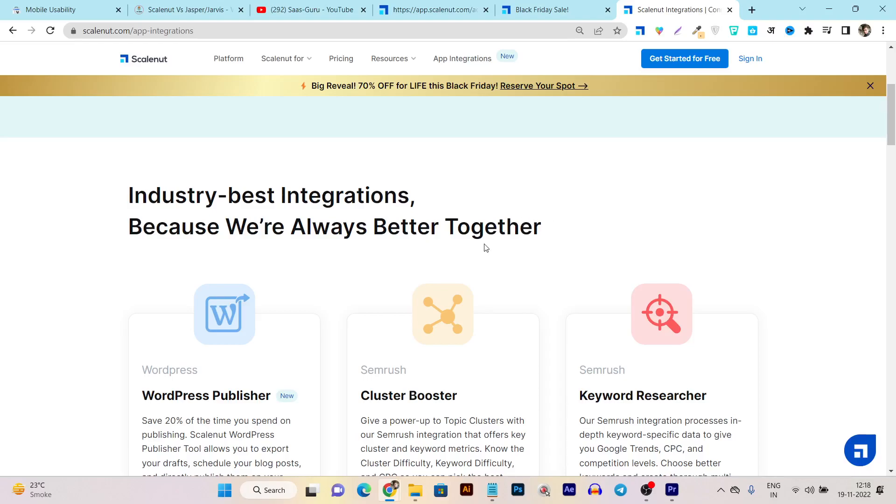
left_click(432, 9)
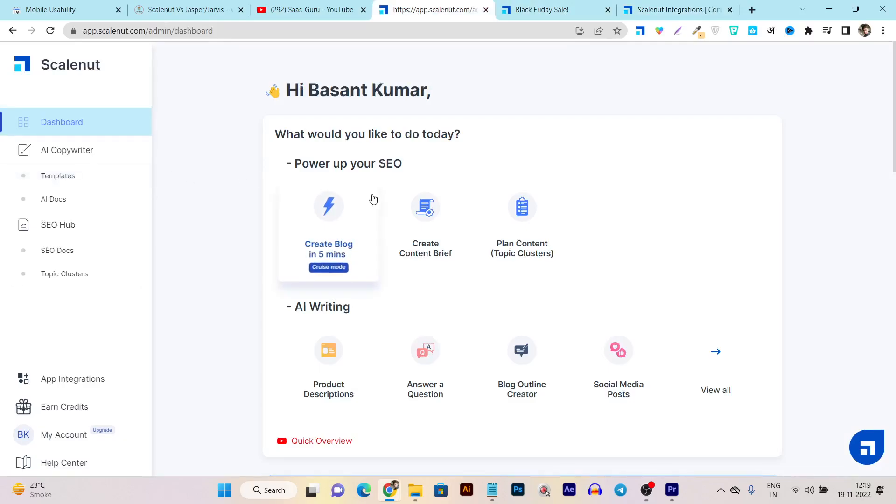
Browse the AI Copywriter templates library and its extra category chips
scroll("down", 3)
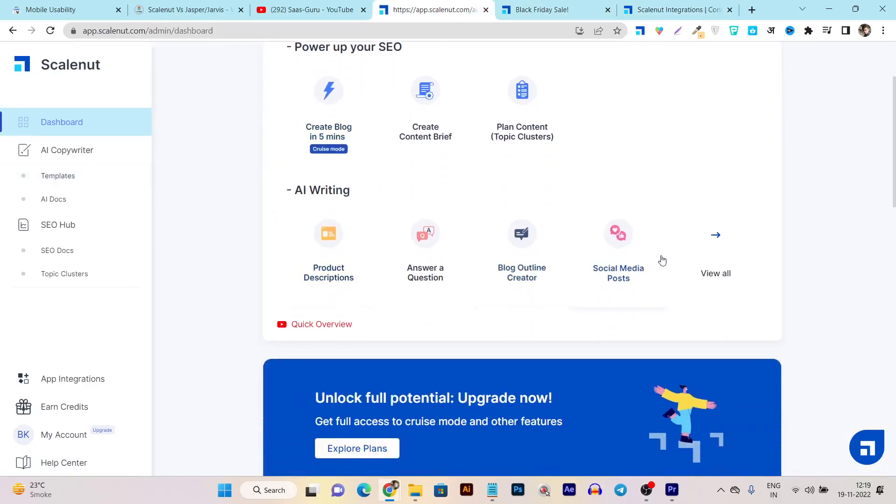
left_click(715, 263)
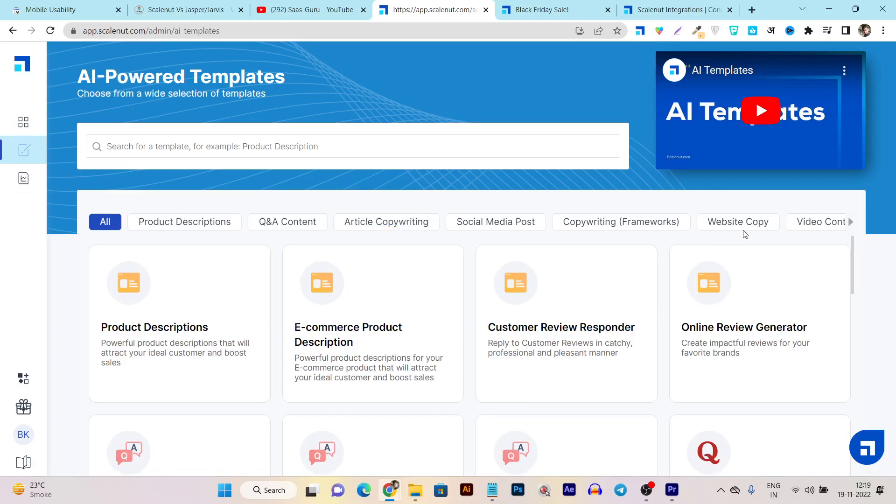
left_click(852, 222)
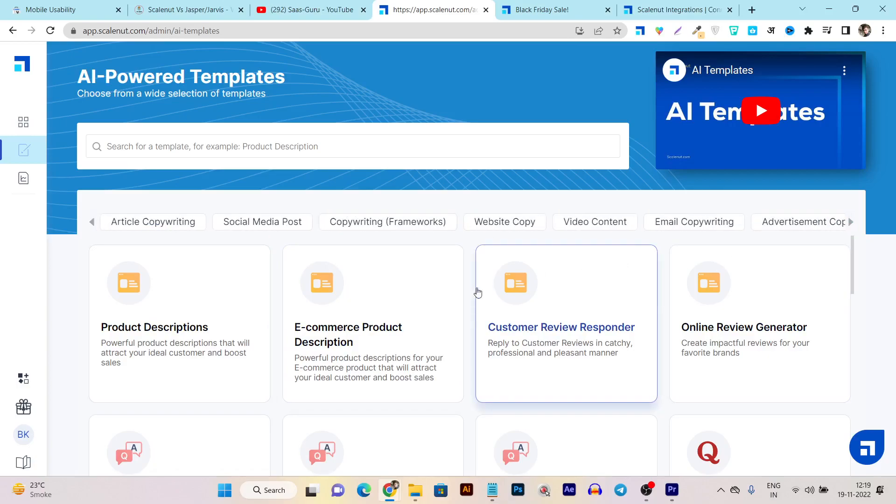
scroll("down", 3)
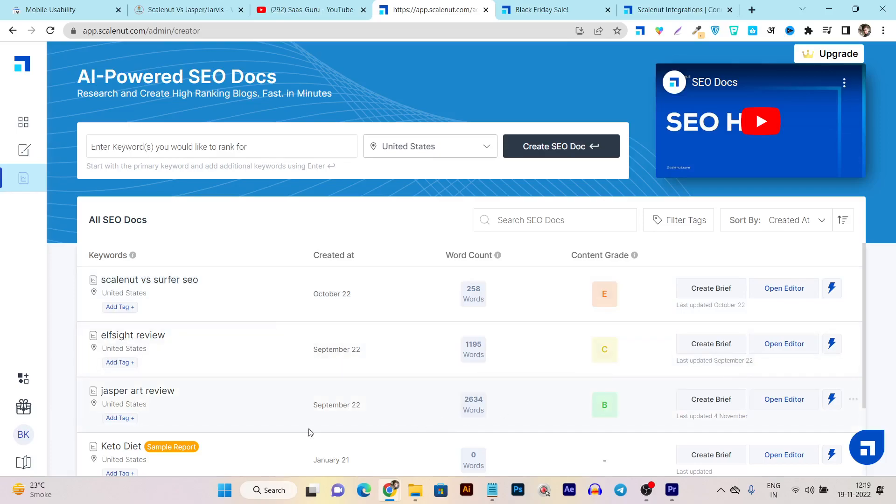
Scroll through the jasper art review doc in the editor and show its Competition rankings
left_click(784, 400)
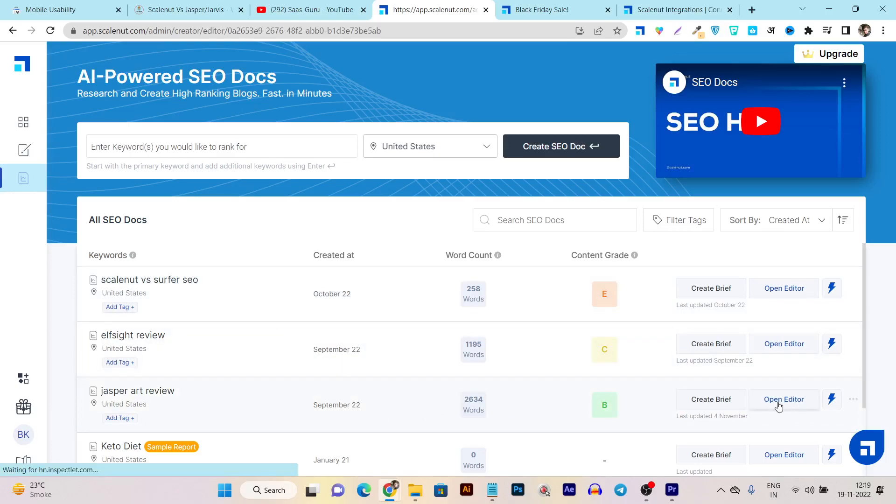
left_click(783, 398)
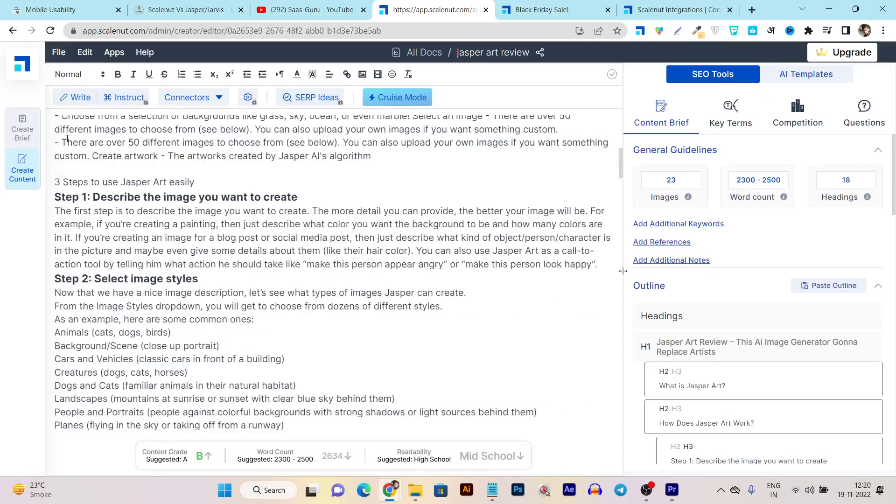
scroll("down", 3)
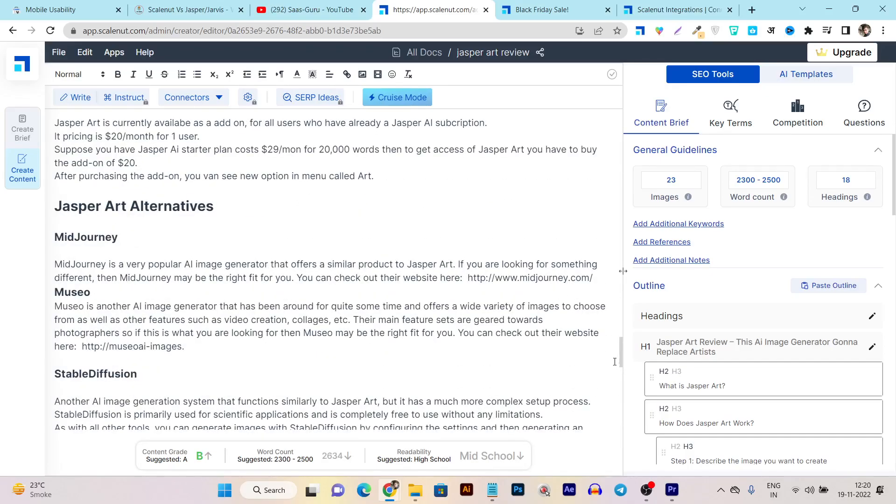
scroll("down", 3)
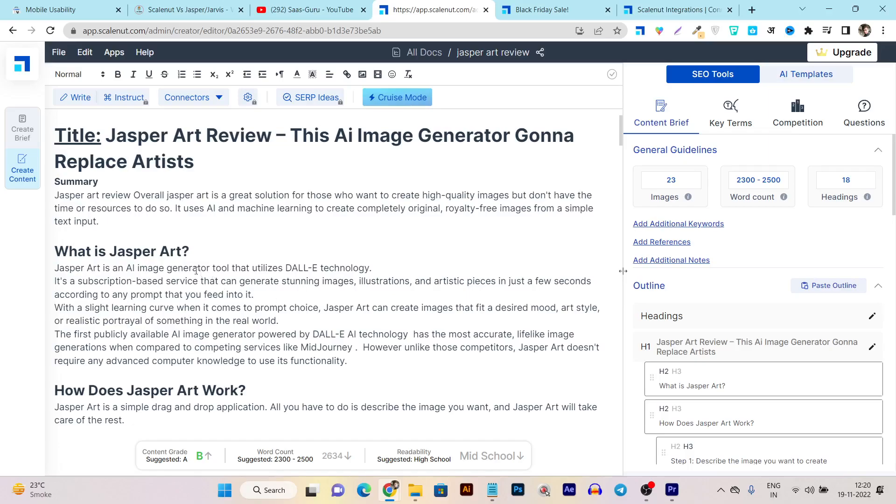
mouse_move(749, 149)
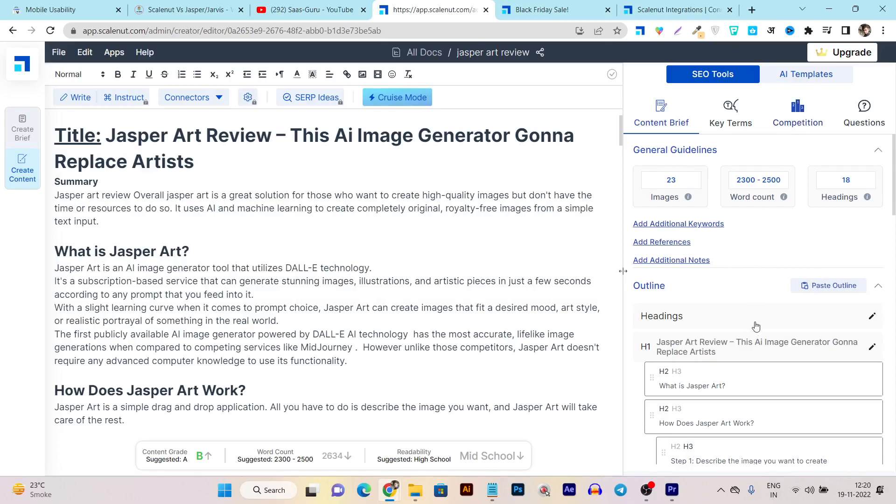
left_click(796, 113)
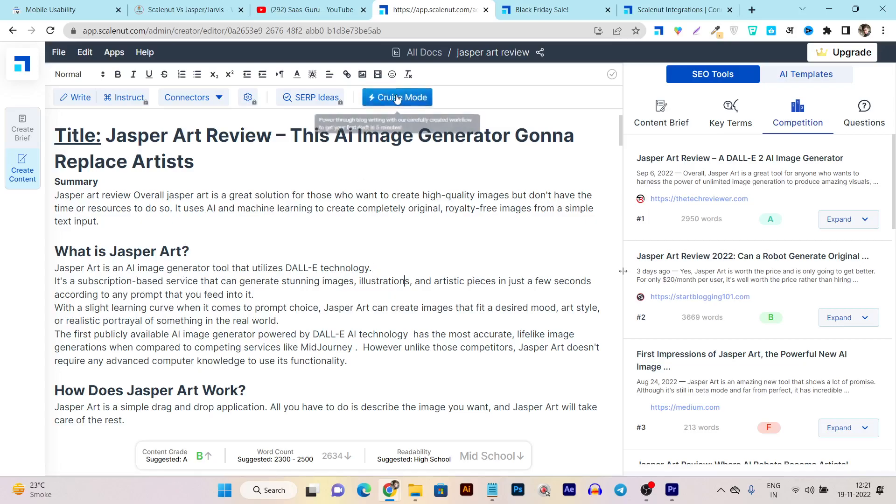
mouse_move(361, 230)
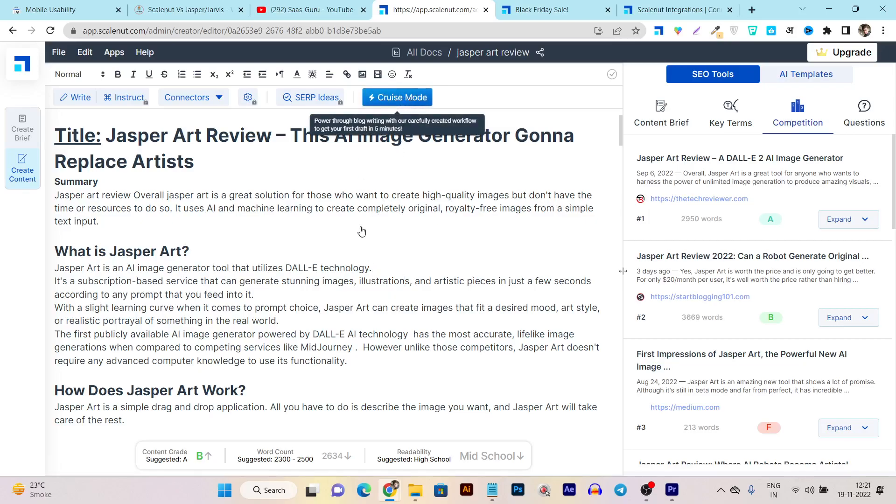
Enter Cruise Mode, then exit it via 'Go to editor' back to the jasper art review document
left_click(397, 97)
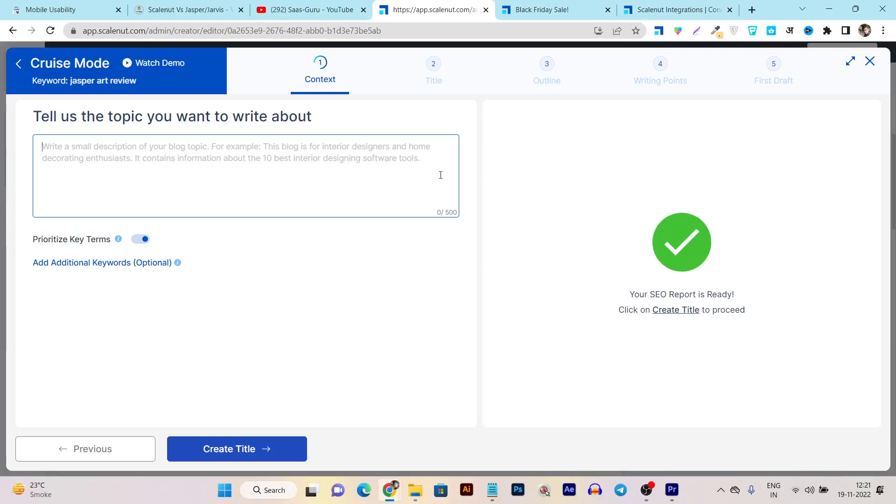
mouse_move(436, 74)
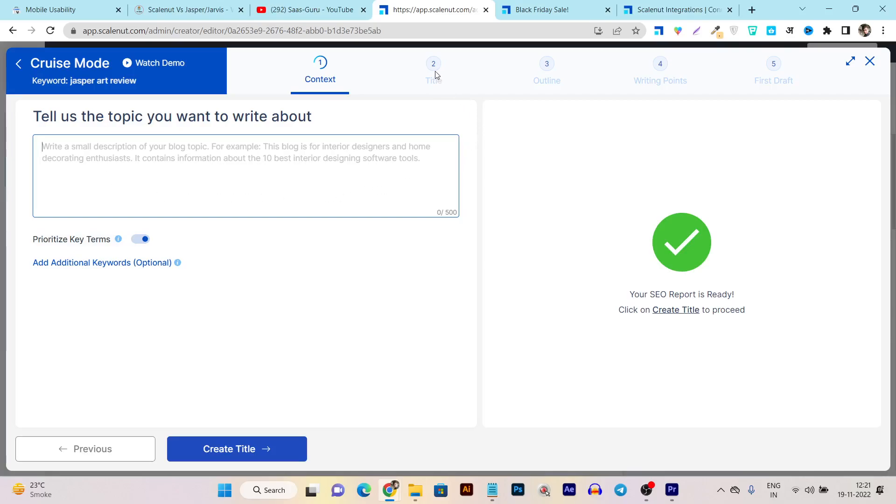
mouse_move(433, 64)
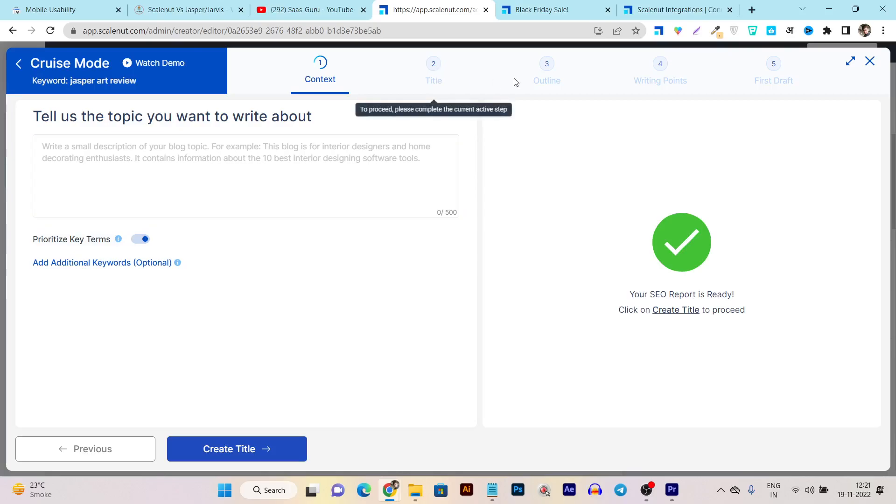
mouse_move(547, 83)
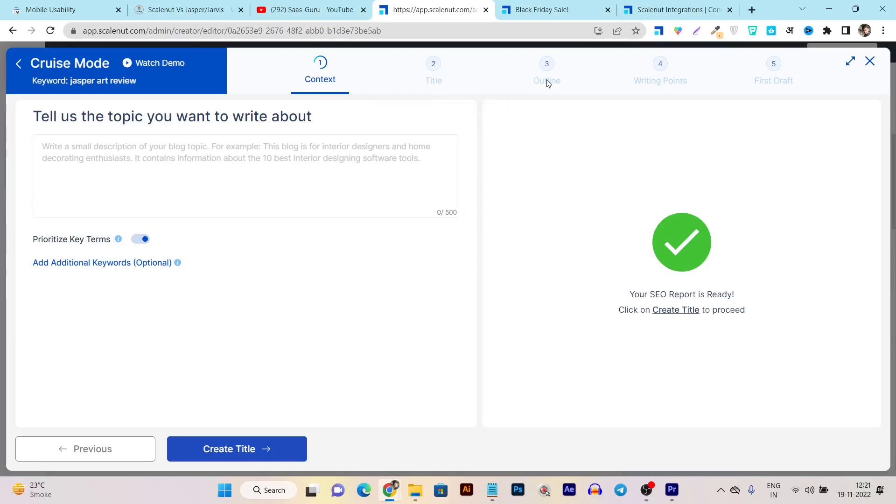
mouse_move(660, 83)
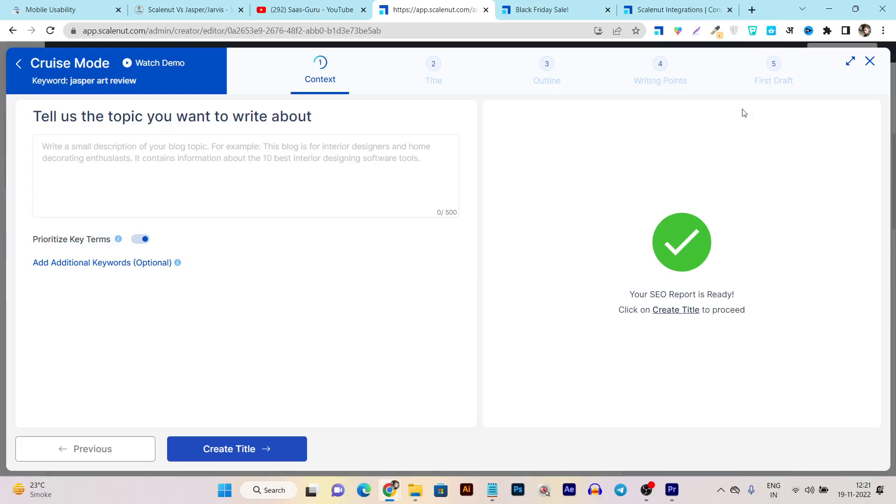
mouse_move(473, 213)
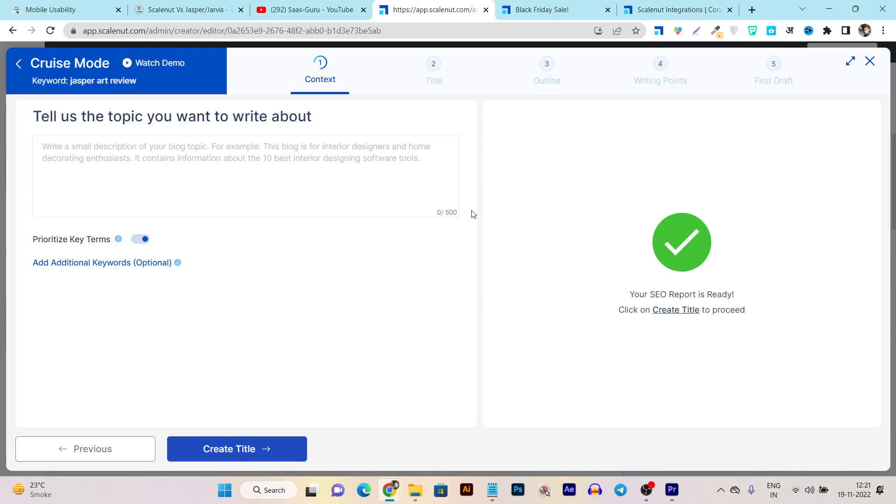
left_click(869, 62)
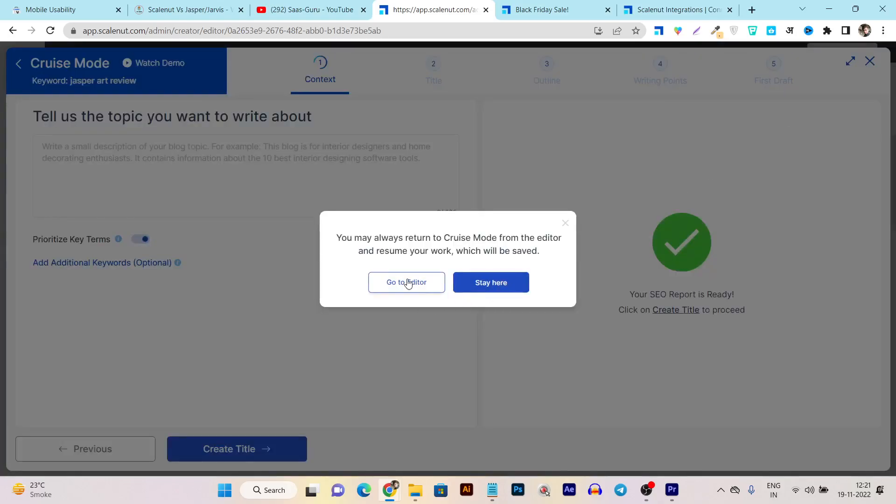
left_click(406, 282)
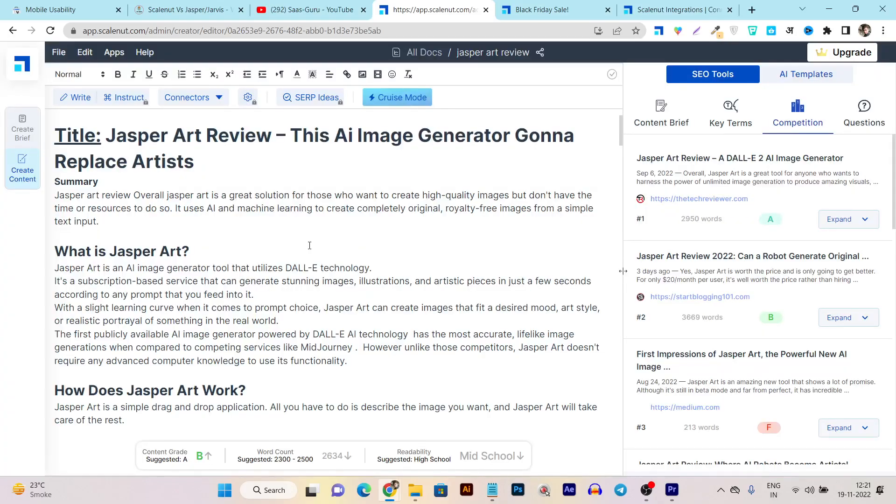
Use the side navigation to reach the Dashboard, then switch to the Black Friday sale page
left_click(21, 62)
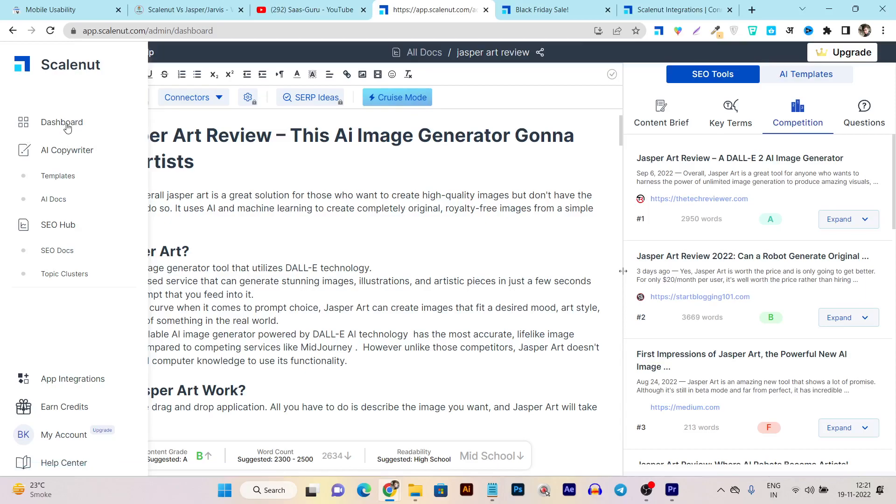
left_click(62, 122)
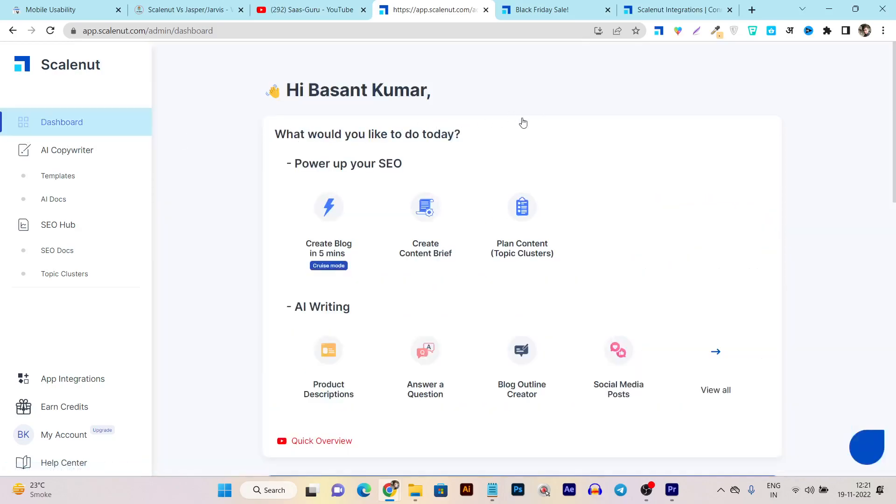
left_click(538, 10)
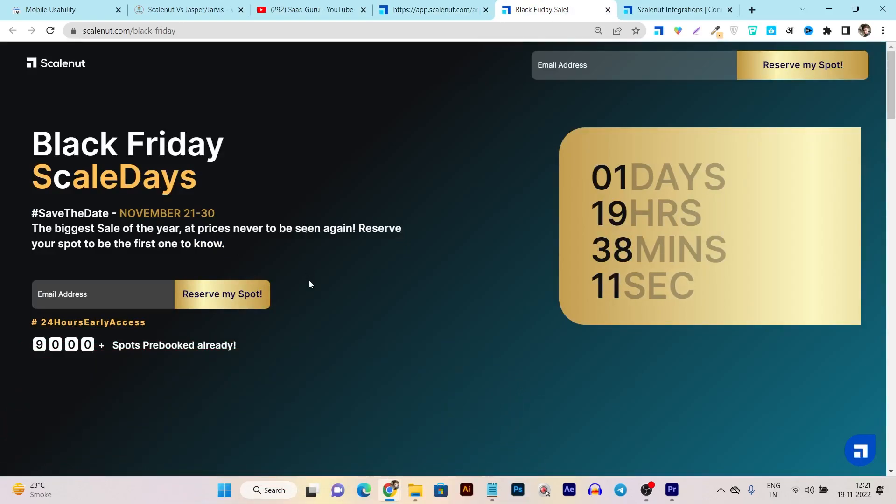
Scroll past the countdown and three discount tiers to the ScaleDays lifetime-validity banner
scroll("down", 3)
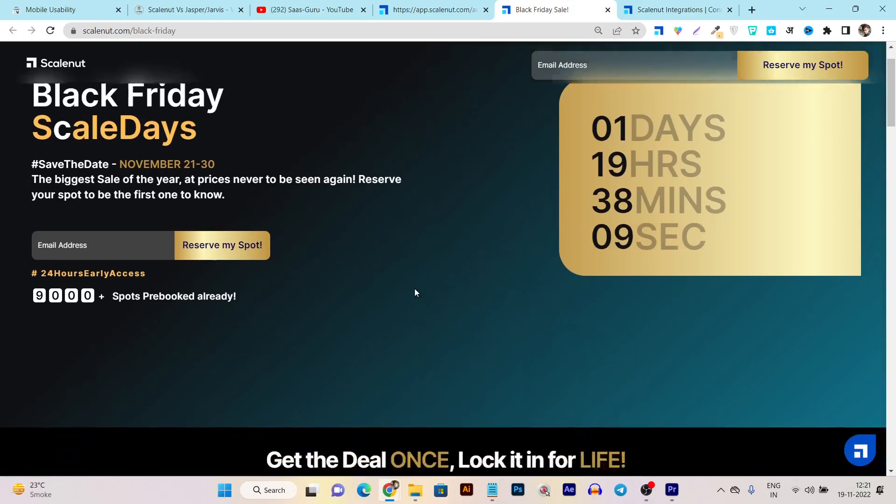
scroll("down", 3)
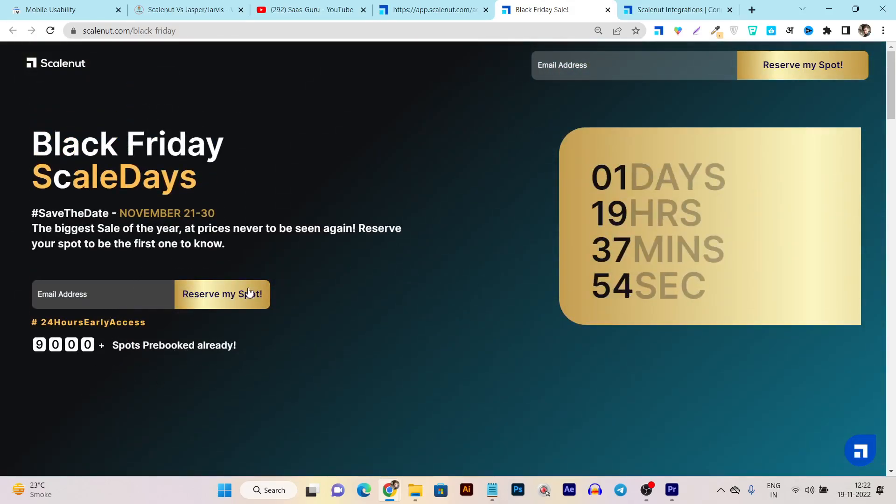
mouse_move(280, 324)
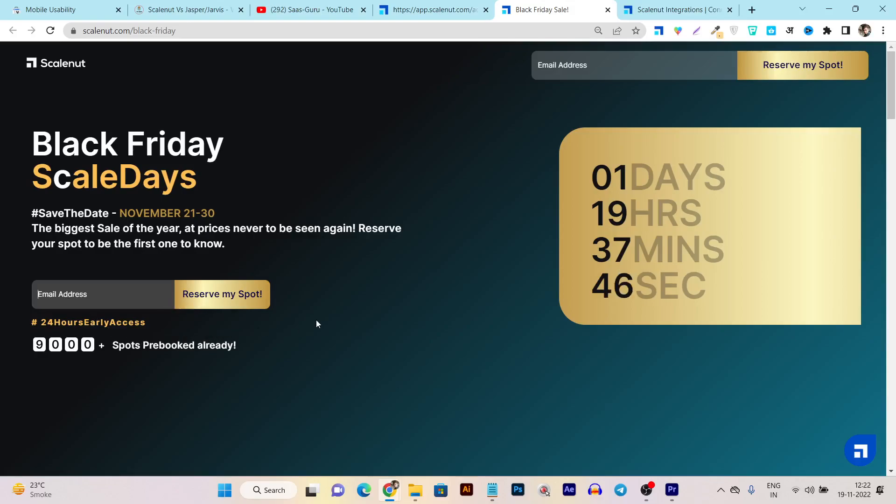
mouse_move(158, 322)
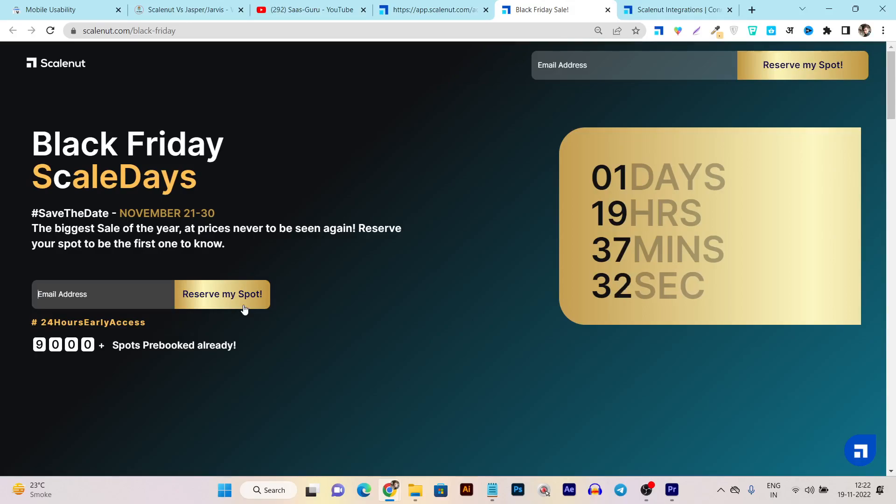
scroll("down", 3)
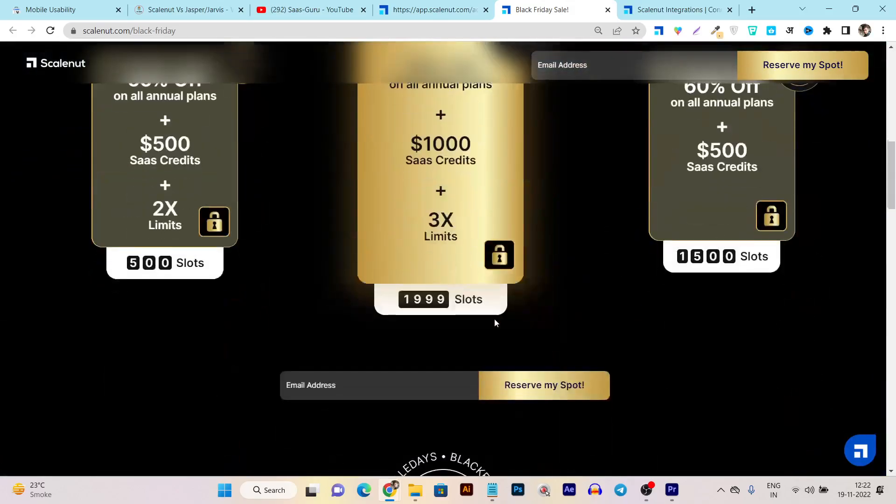
mouse_move(488, 160)
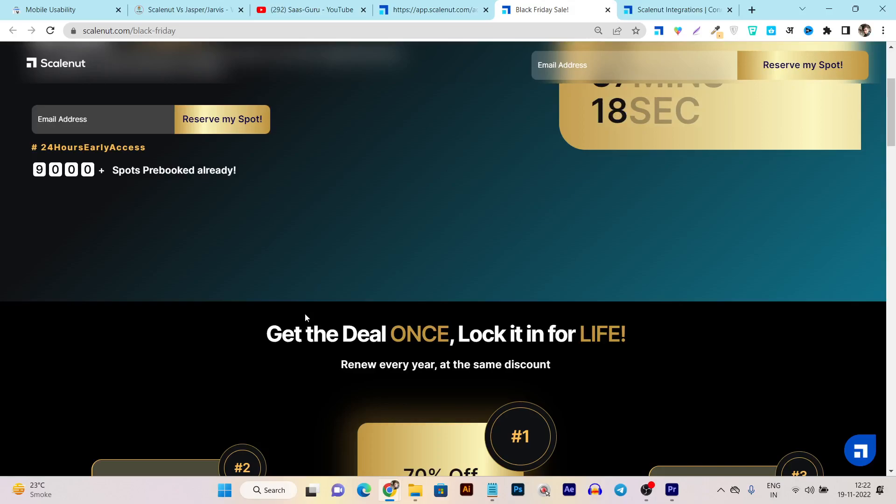
scroll("down", 3)
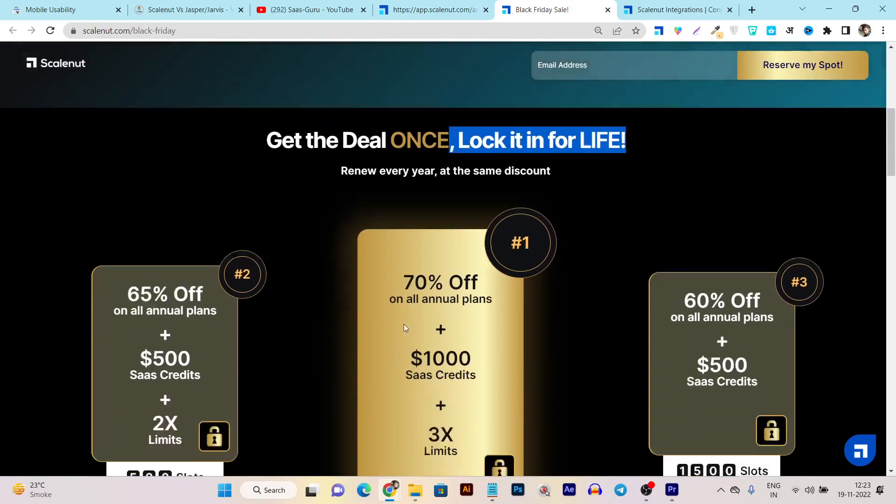
scroll("down", 3)
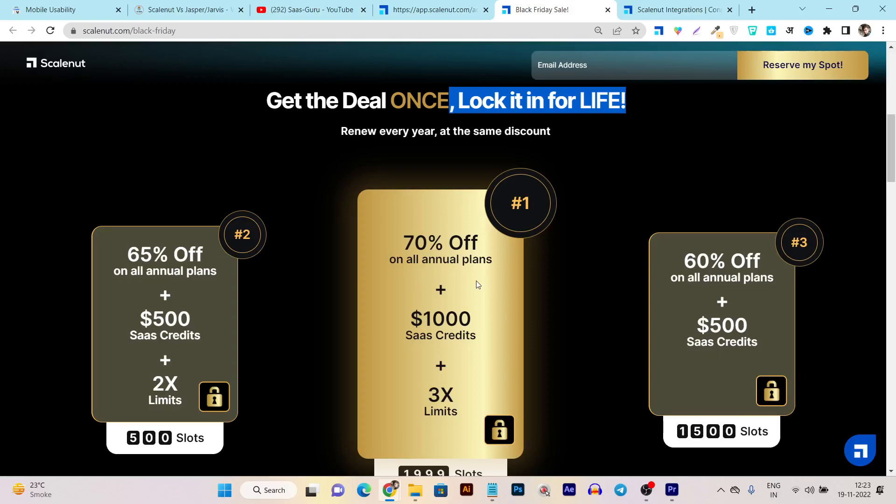
mouse_move(565, 321)
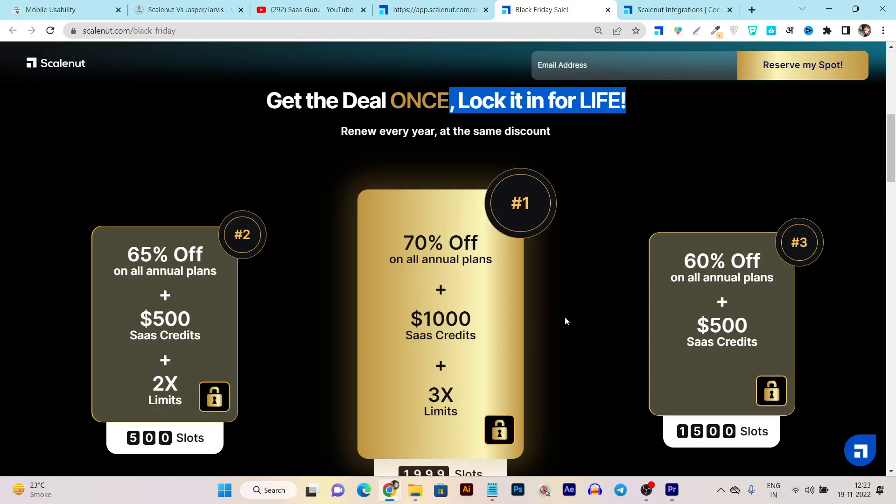
scroll("down", 3)
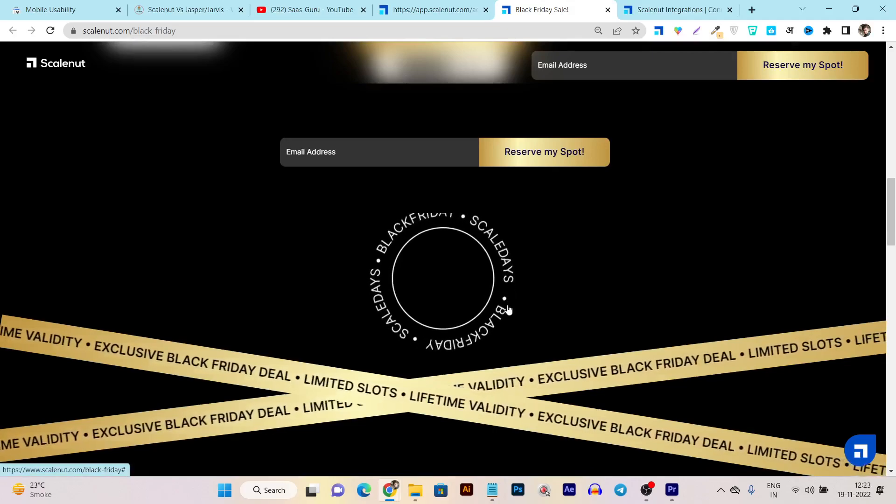
Scroll on to the review ratings bar and the '6 reasons not to miss Scalenut' list
scroll("down", 3)
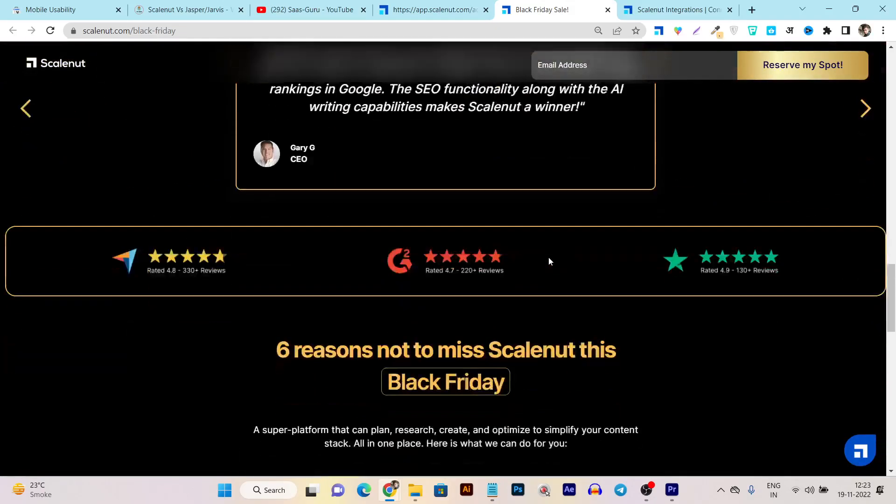
scroll("down", 3)
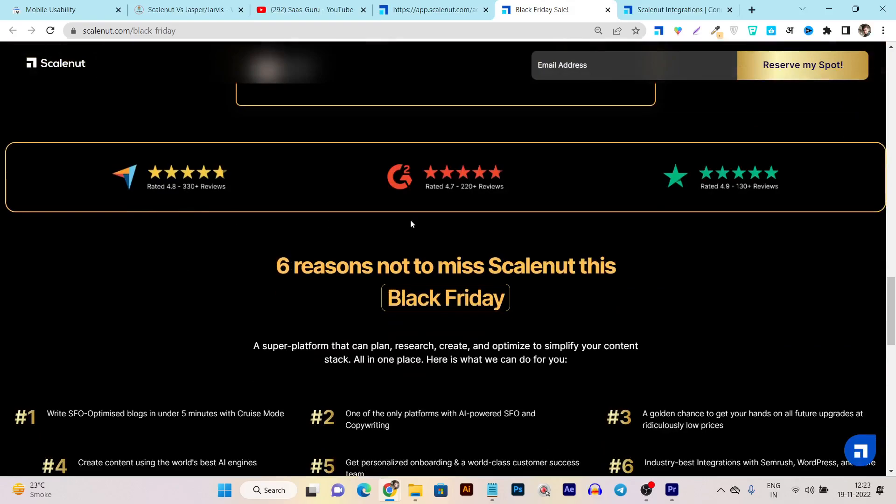
mouse_move(510, 238)
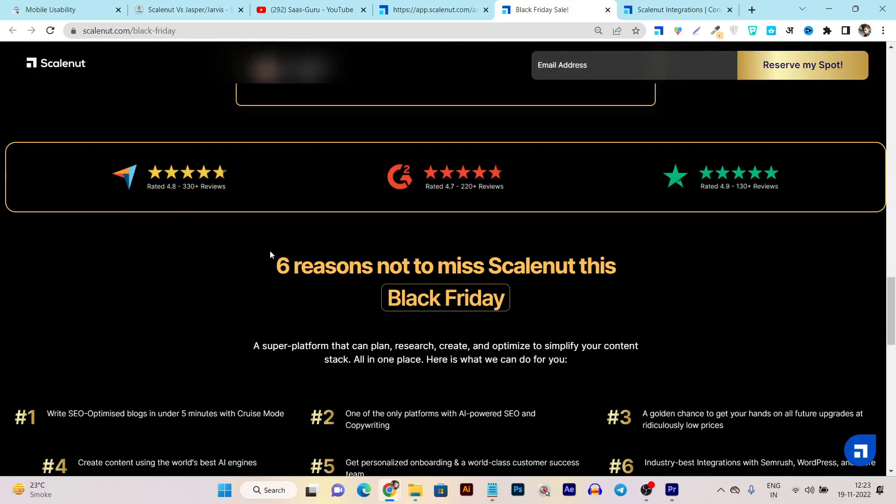
mouse_move(194, 212)
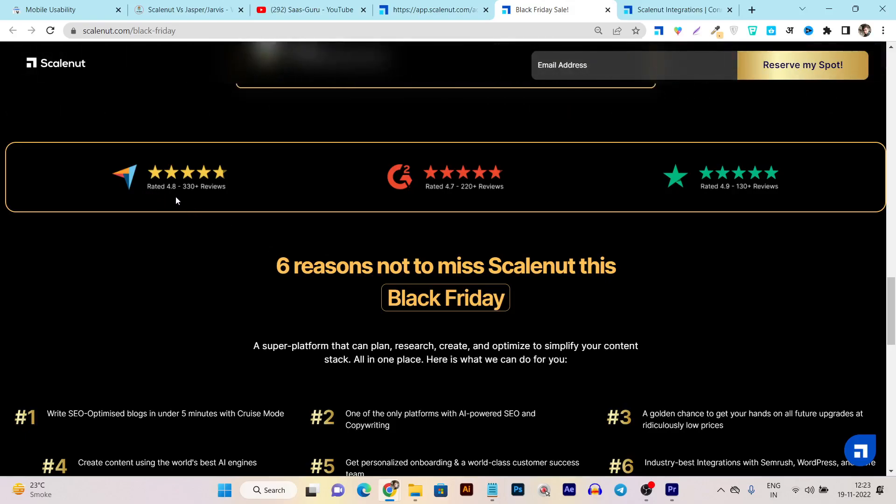
mouse_move(185, 200)
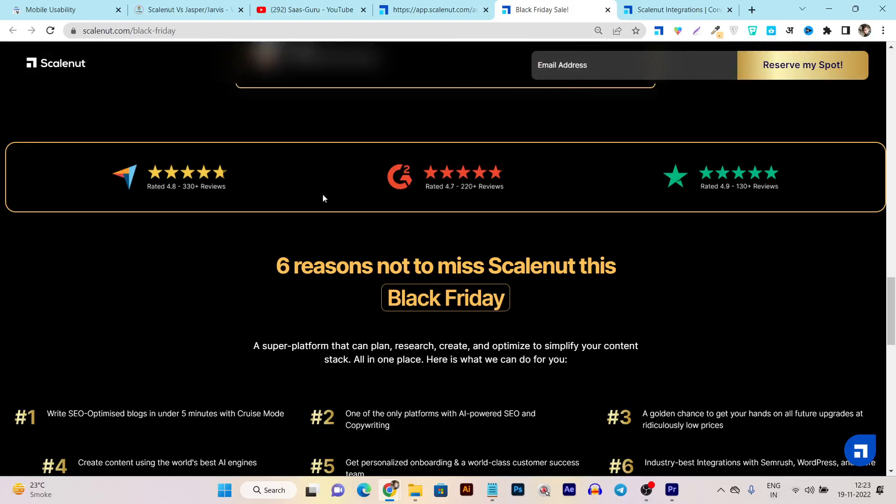
mouse_move(656, 201)
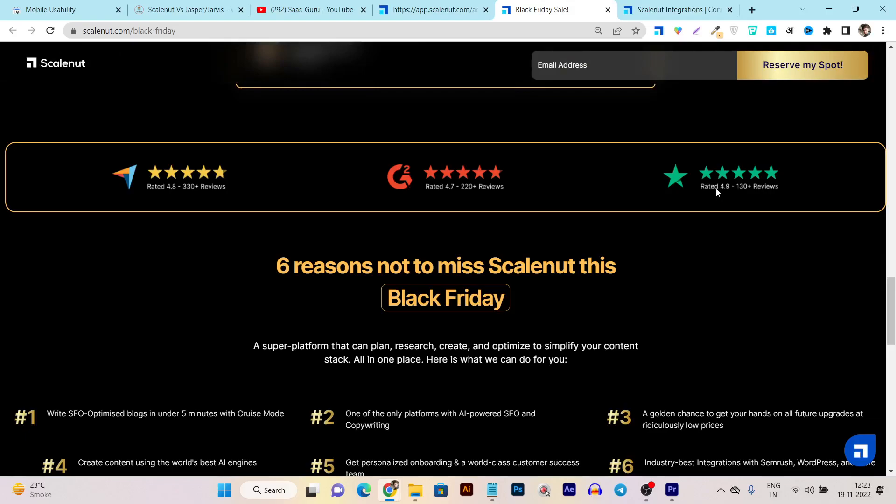
mouse_move(727, 197)
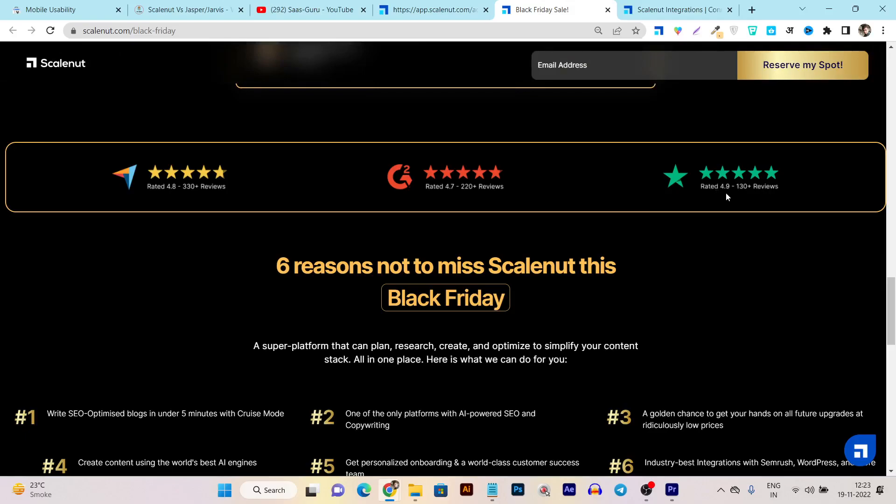
scroll("down", 3)
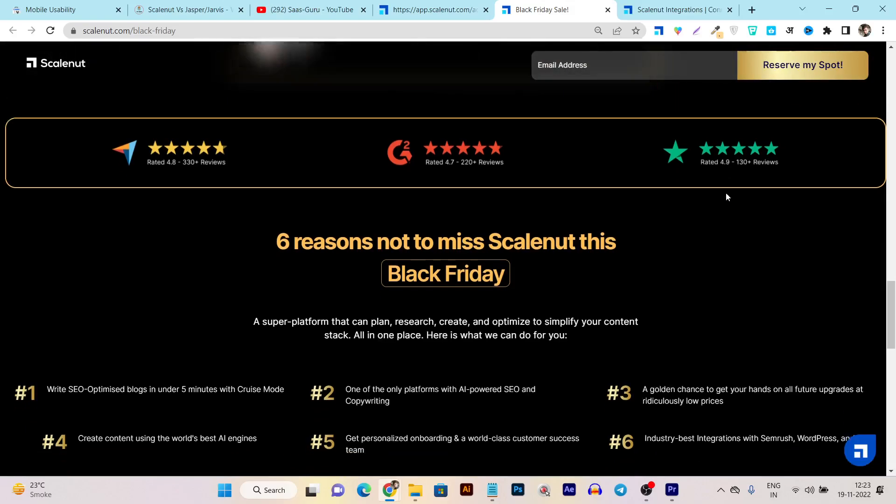
scroll("down", 3)
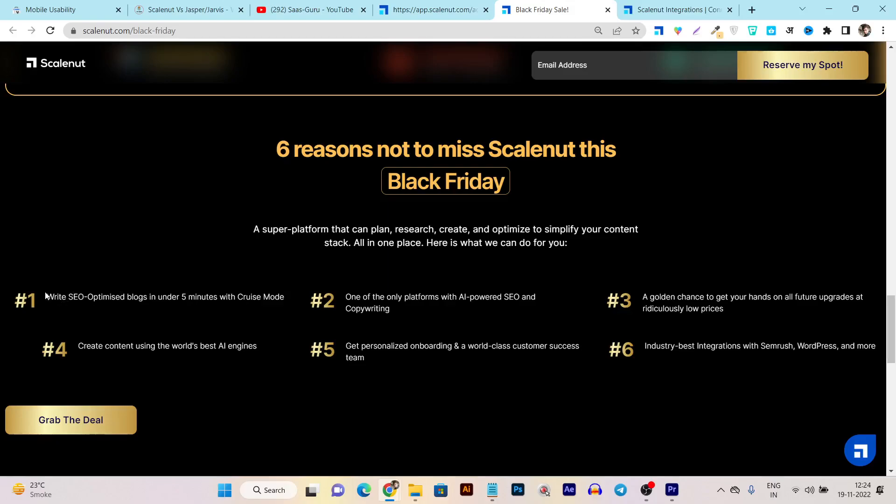
left_click_drag(46, 297, 85, 297)
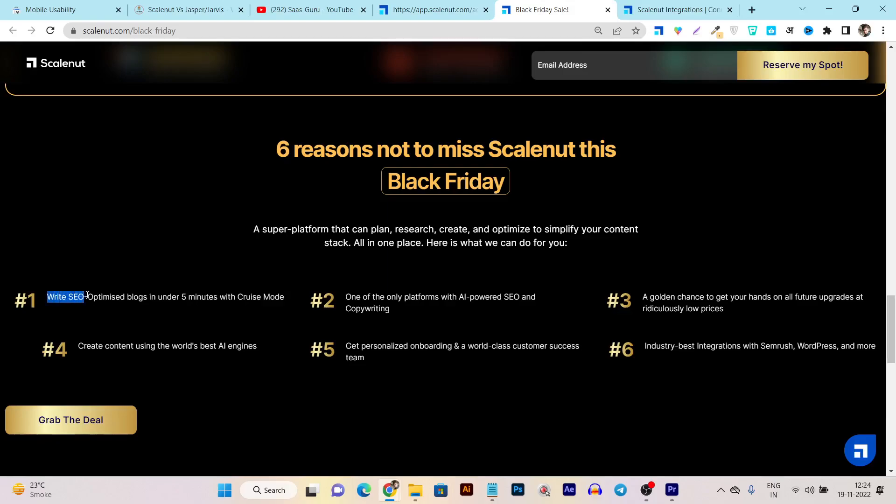
left_click_drag(85, 297, 264, 297)
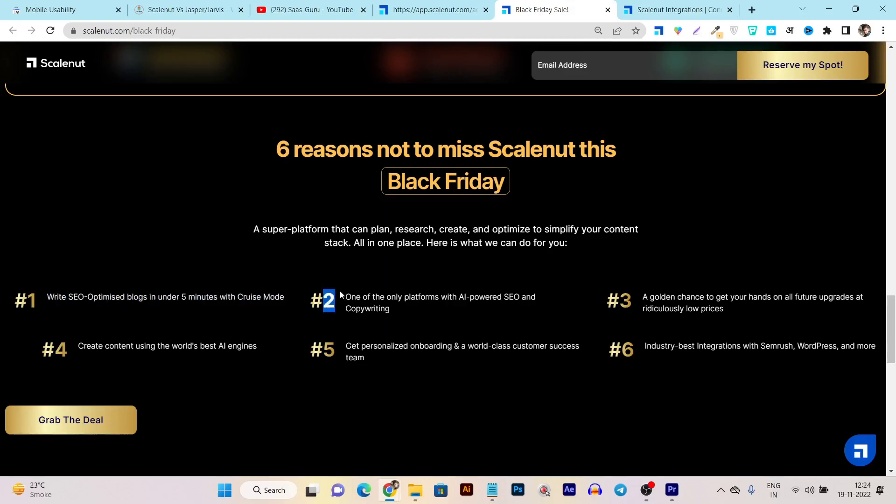
left_click_drag(343, 297, 463, 319)
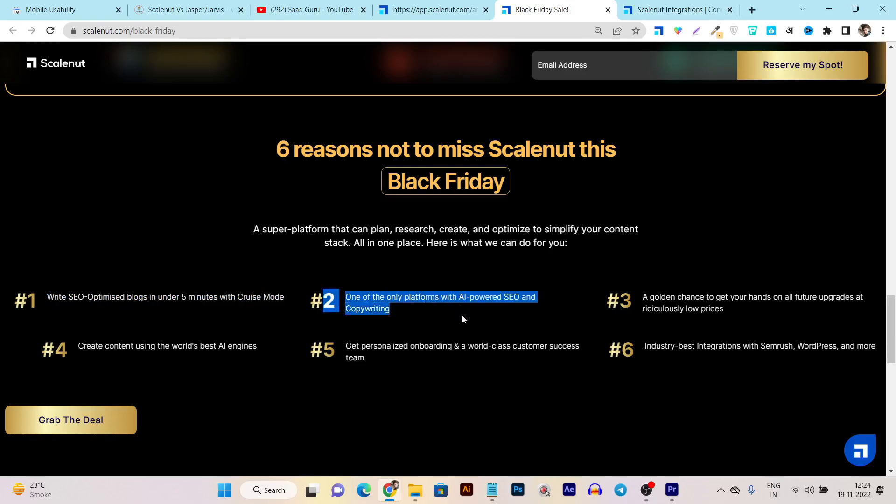
mouse_move(641, 308)
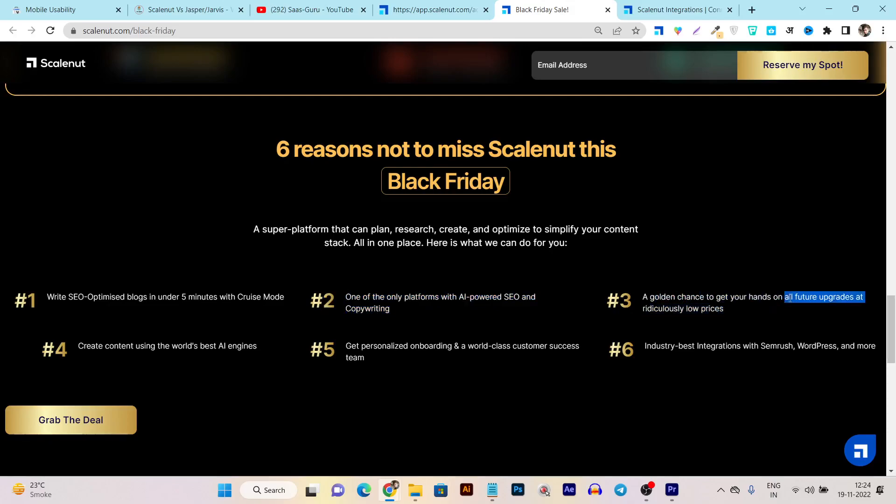
left_click_drag(786, 297, 810, 297)
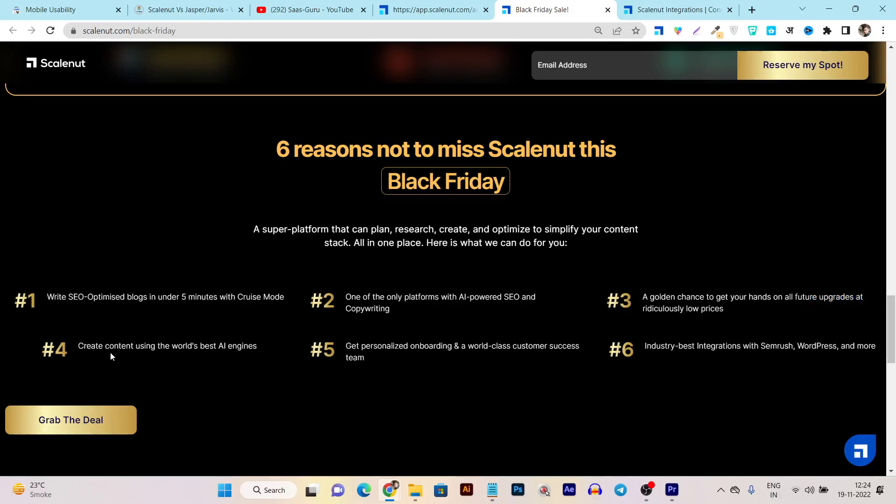
left_click_drag(110, 346, 275, 345)
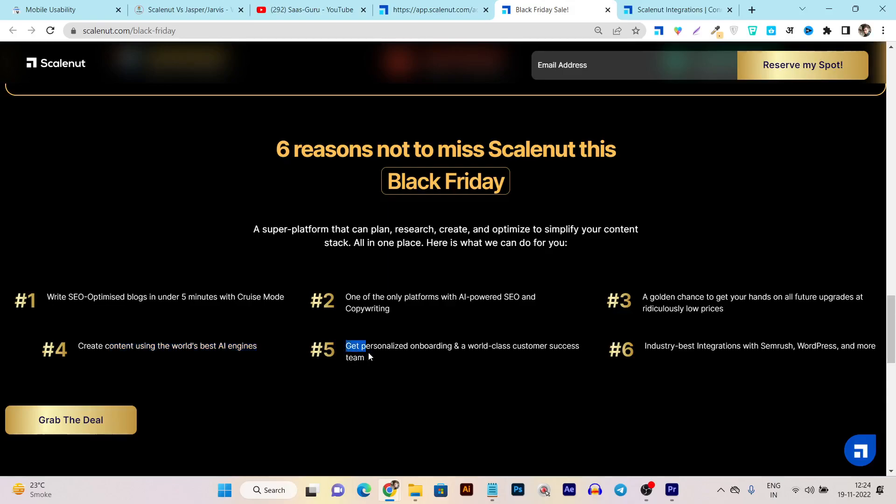
left_click_drag(355, 345, 365, 357)
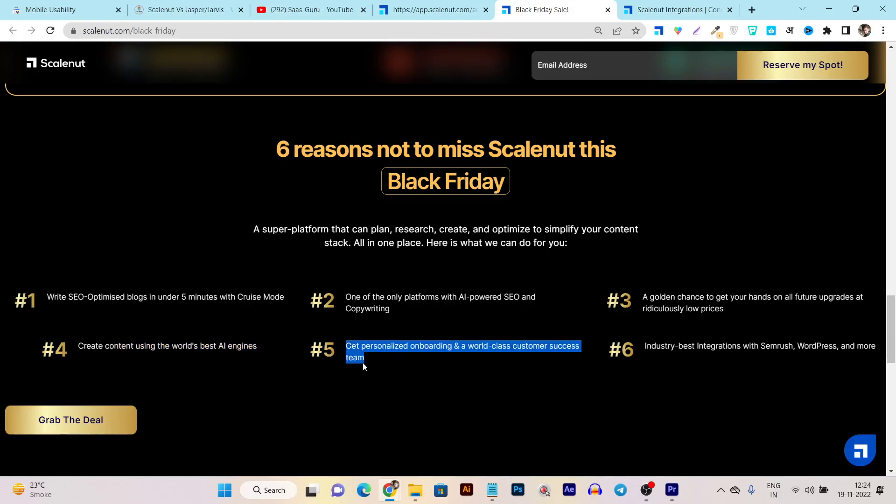
left_click(859, 451)
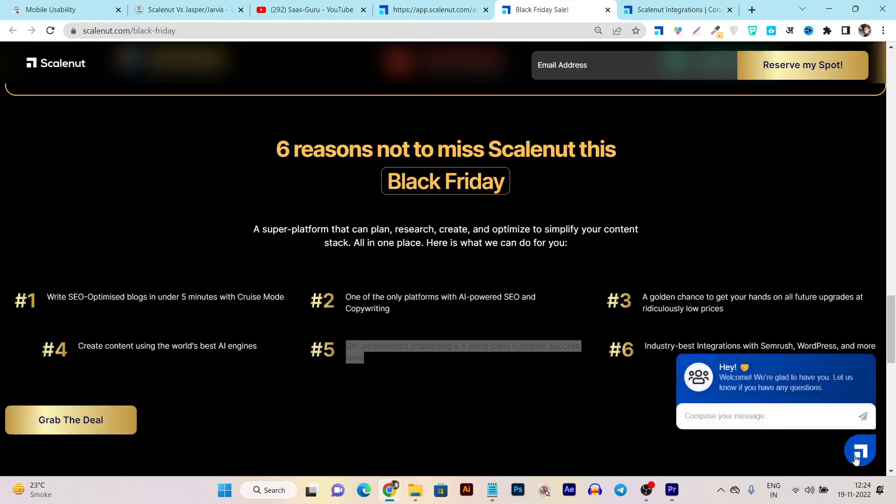
left_click(860, 451)
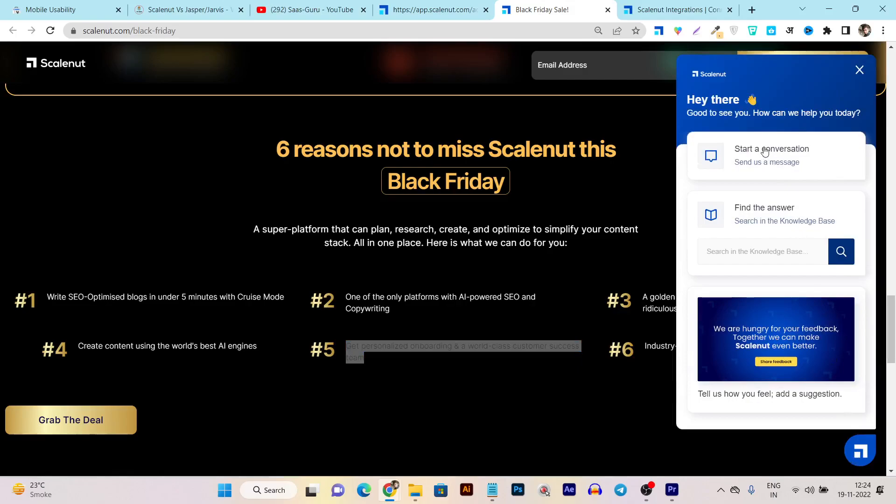
mouse_move(747, 159)
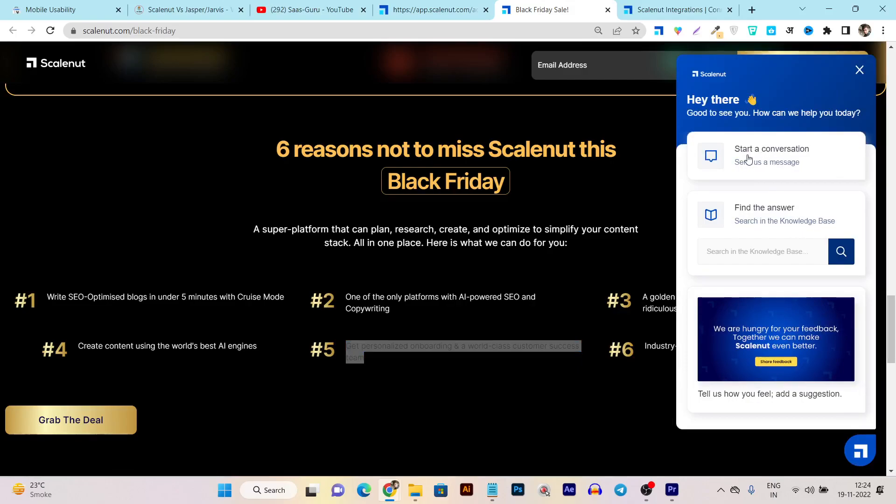
left_click(858, 70)
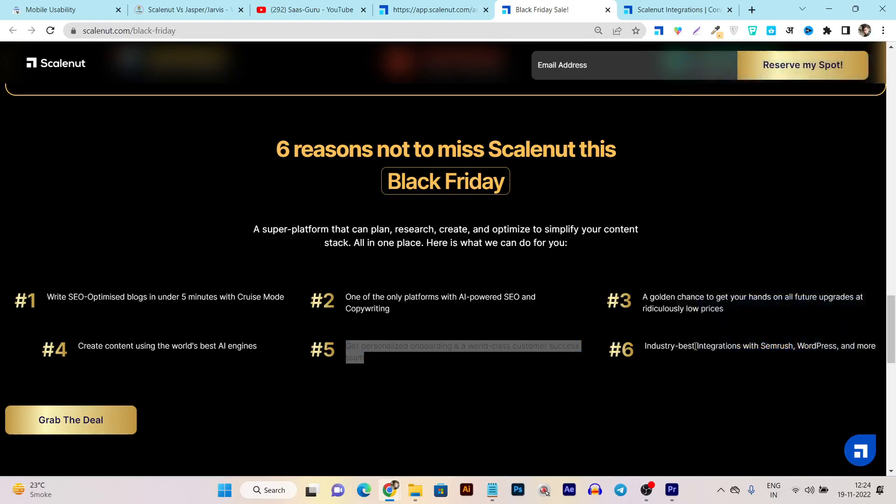
mouse_move(789, 358)
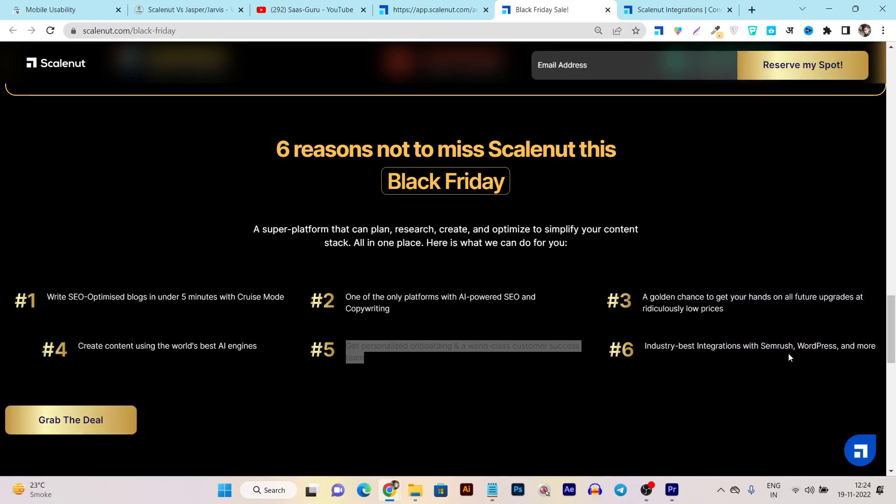
mouse_move(736, 356)
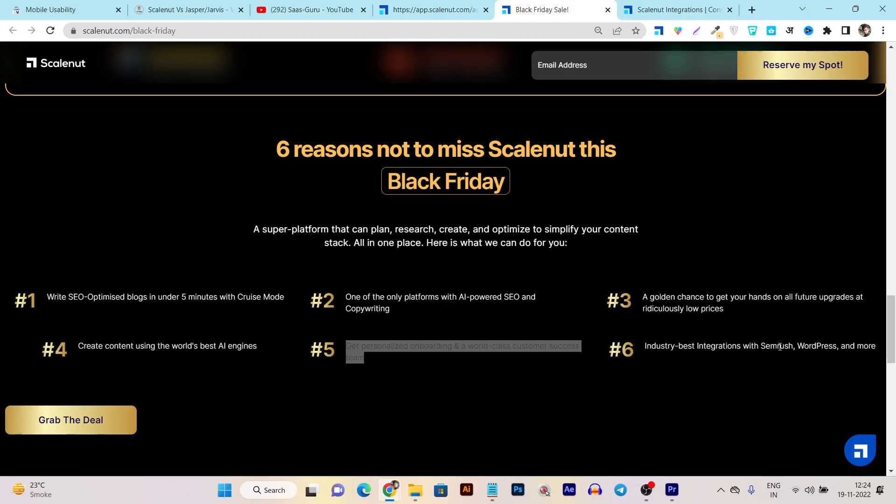
double_click(776, 345)
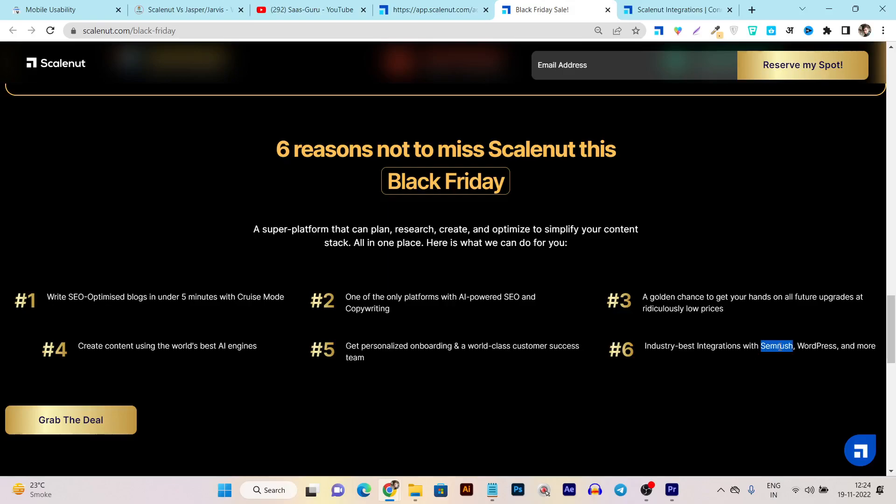
left_click(674, 9)
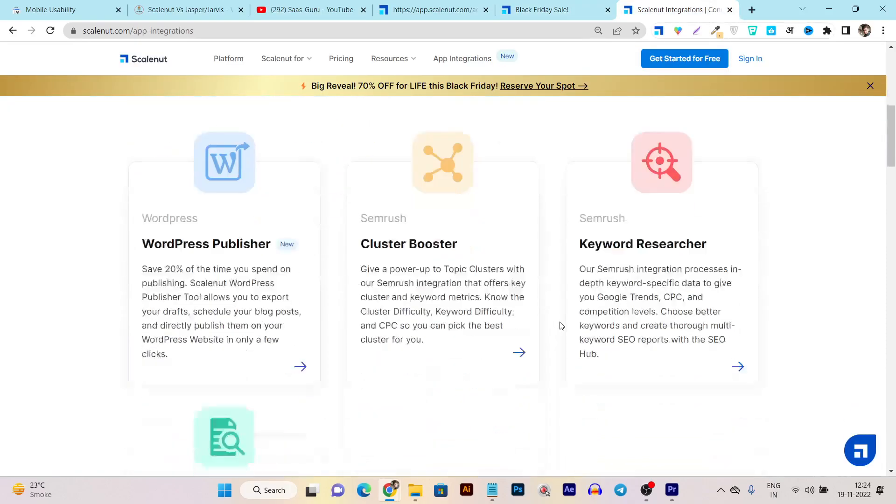
scroll("down", 3)
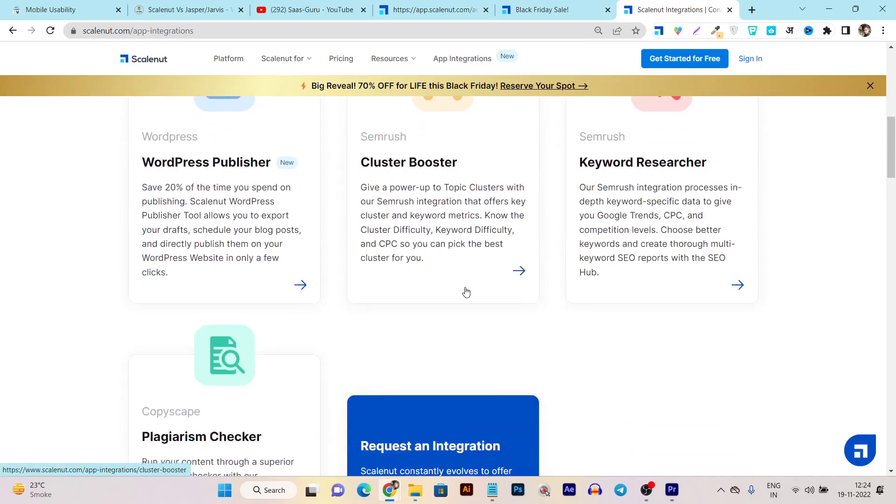
scroll("up", 3)
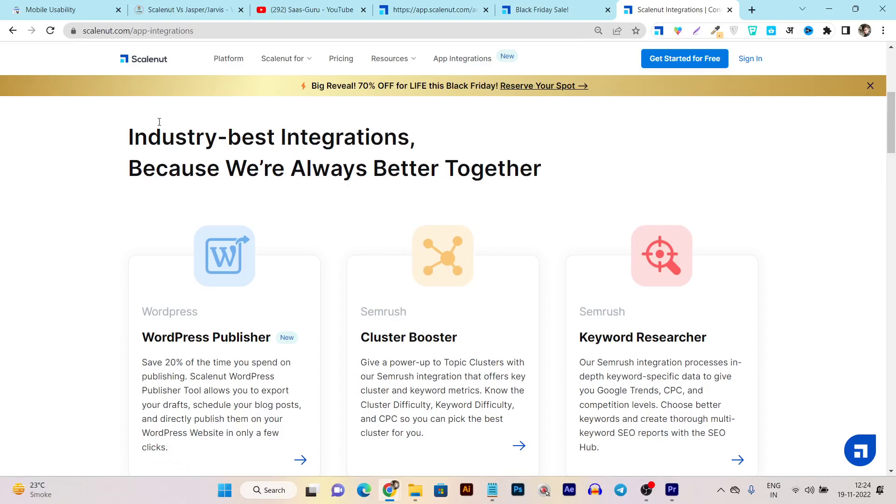
left_click(534, 9)
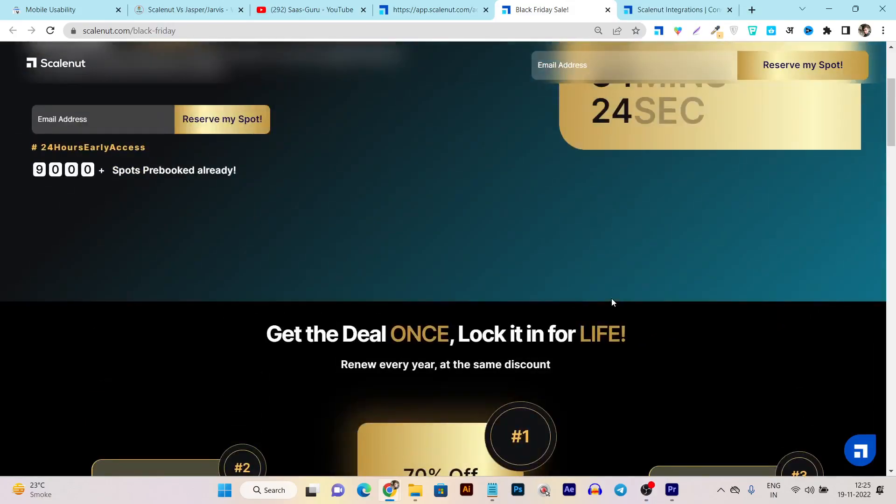
scroll("down", 3)
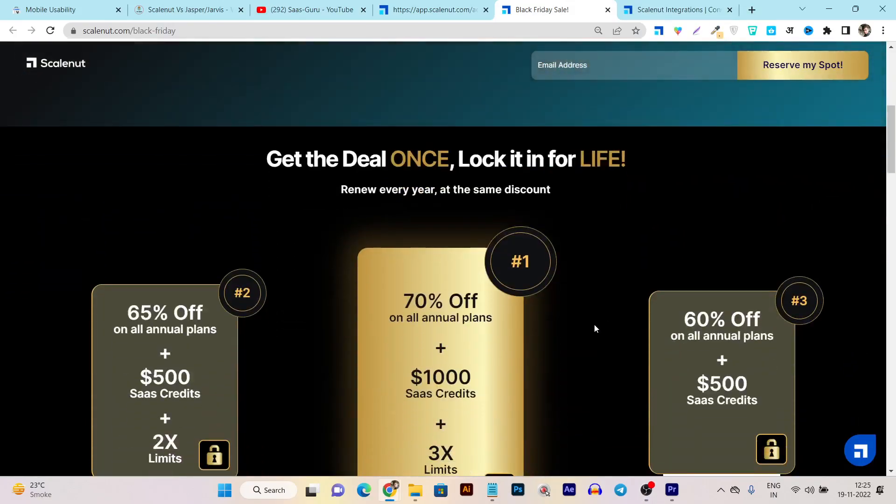
scroll("up", 3)
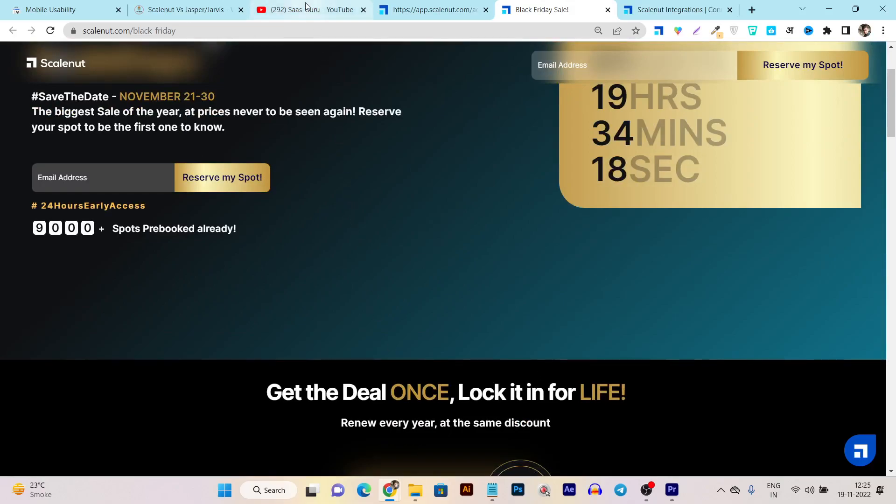
Search the Saas-Guru channel's videos for 'sca' to list its Scalenut review and Black Friday videos
left_click(312, 9)
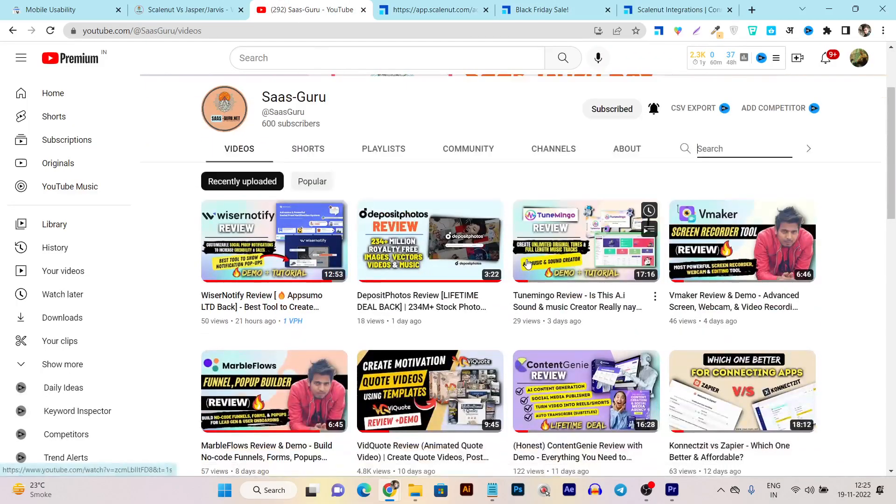
scroll("down", 3)
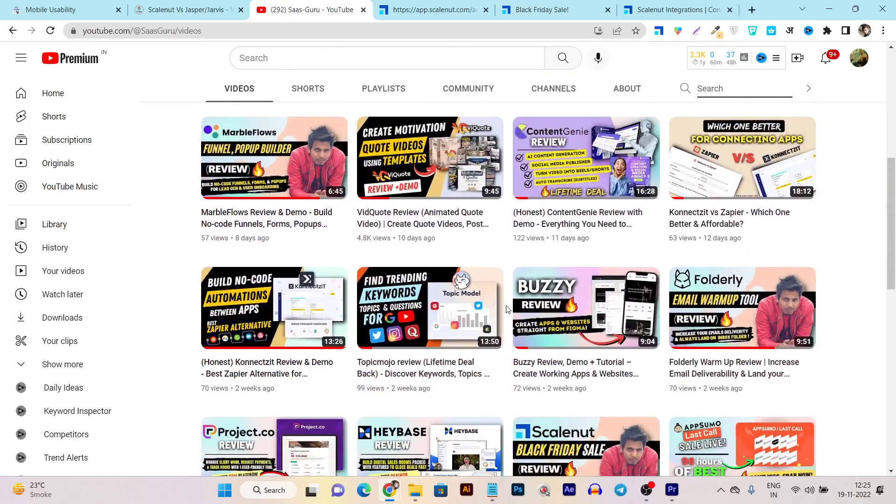
scroll("down", 3)
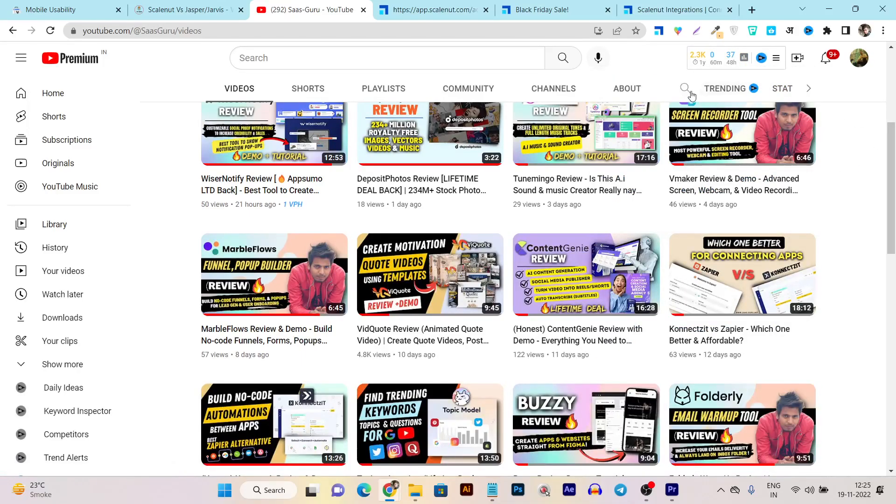
type("scalenut.")
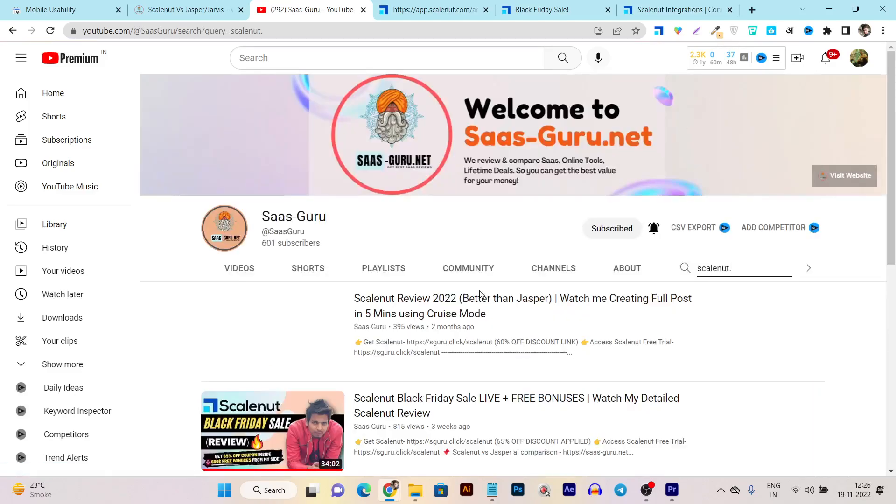
scroll("down", 3)
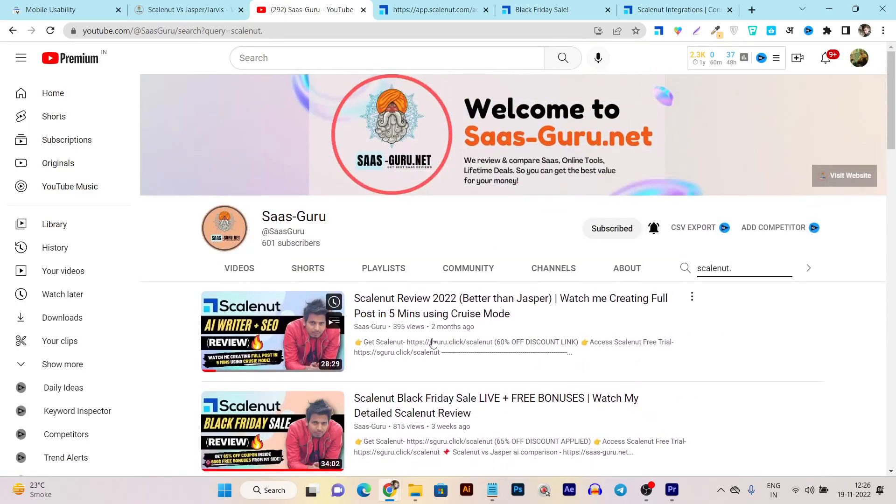
mouse_move(404, 314)
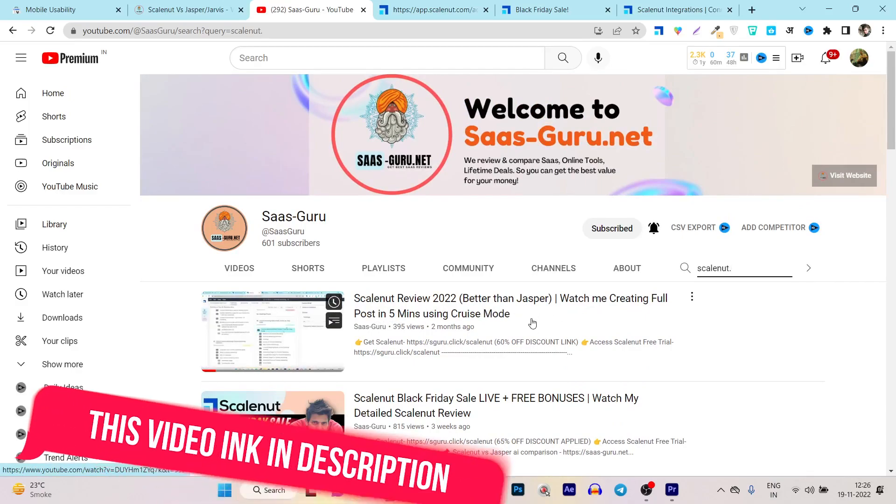
mouse_move(596, 325)
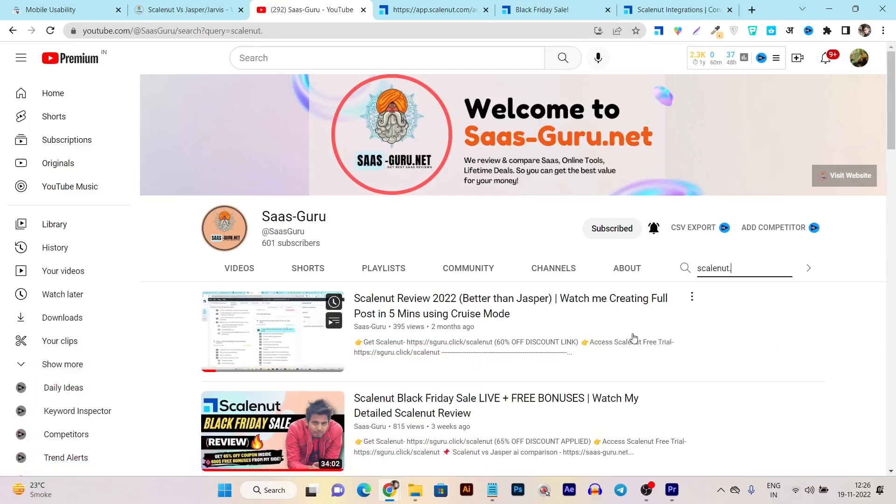
Switch to the Scalenut vs Jasper comparison blog post
left_click(183, 10)
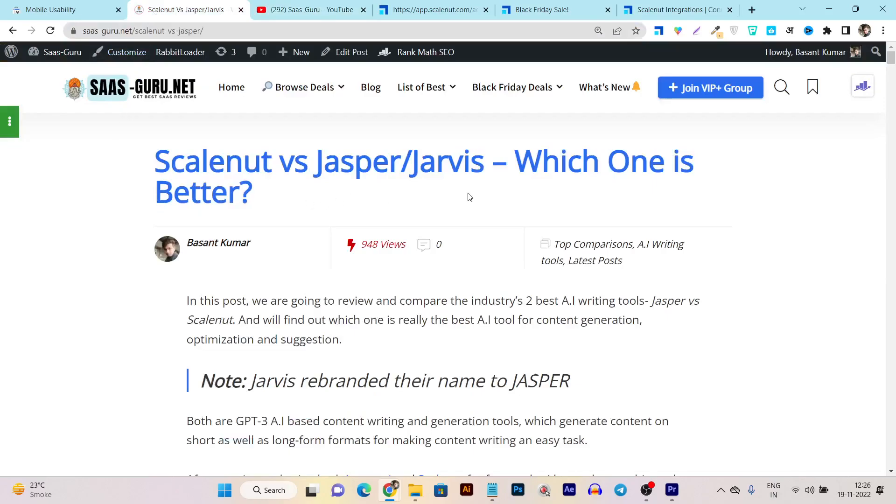
Expand the post's Table Of Contents, then return to the channel's Scalenut video results
scroll("down", 3)
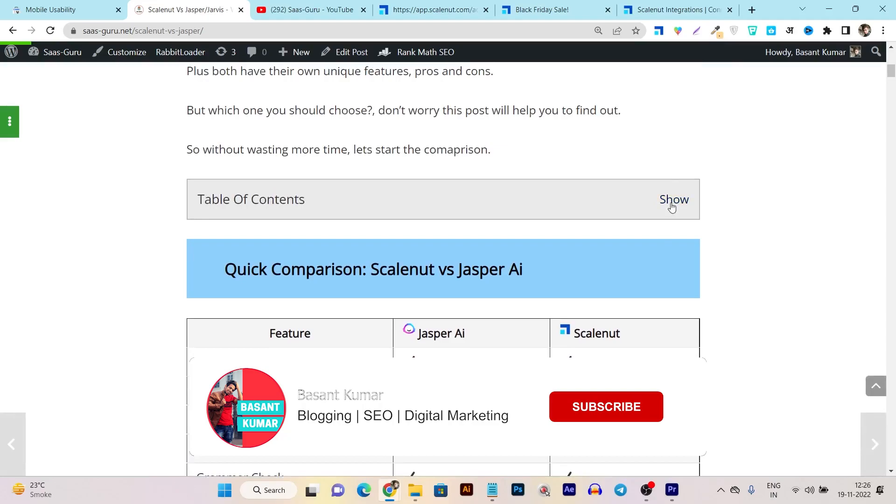
left_click(673, 199)
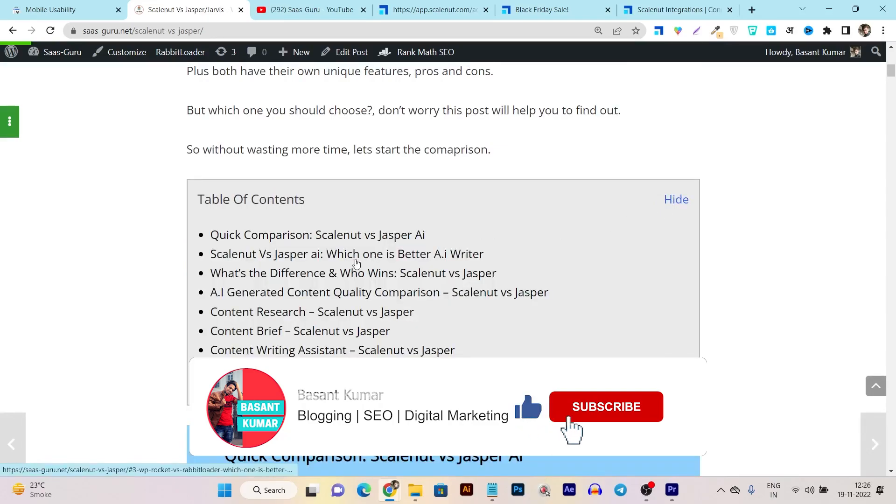
left_click(312, 9)
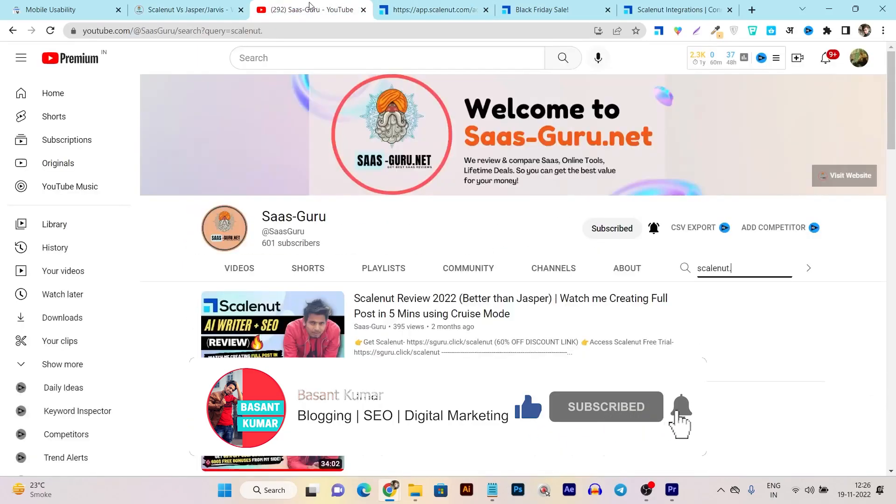
Return to the Black Friday ScaleDays sale page with its countdown and reserve-your-spot signup
left_click(537, 9)
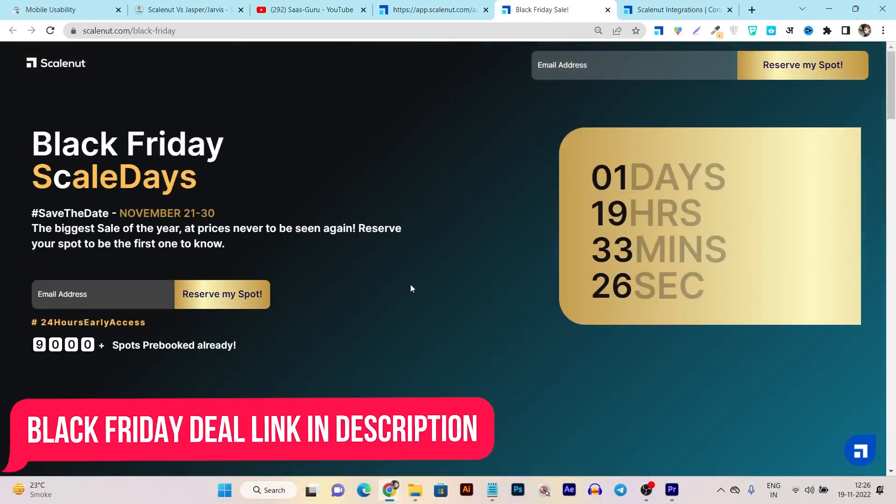
mouse_move(513, 289)
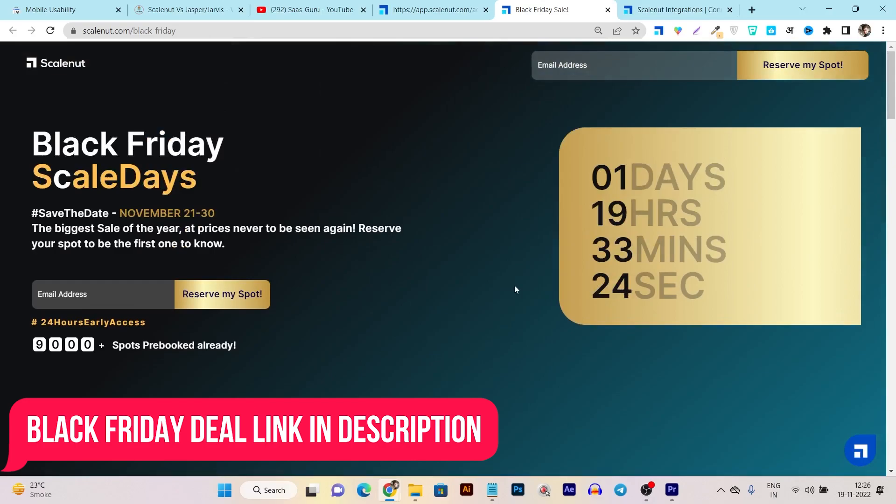